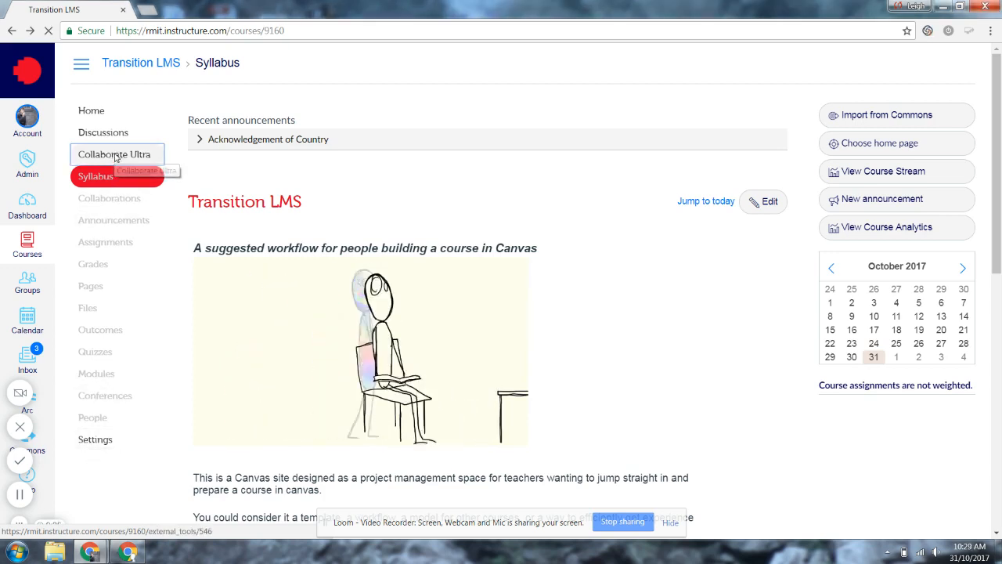
Step: Open Collaborate Ultra in the Transition LMS course to see the Course Room listing
click(114, 154)
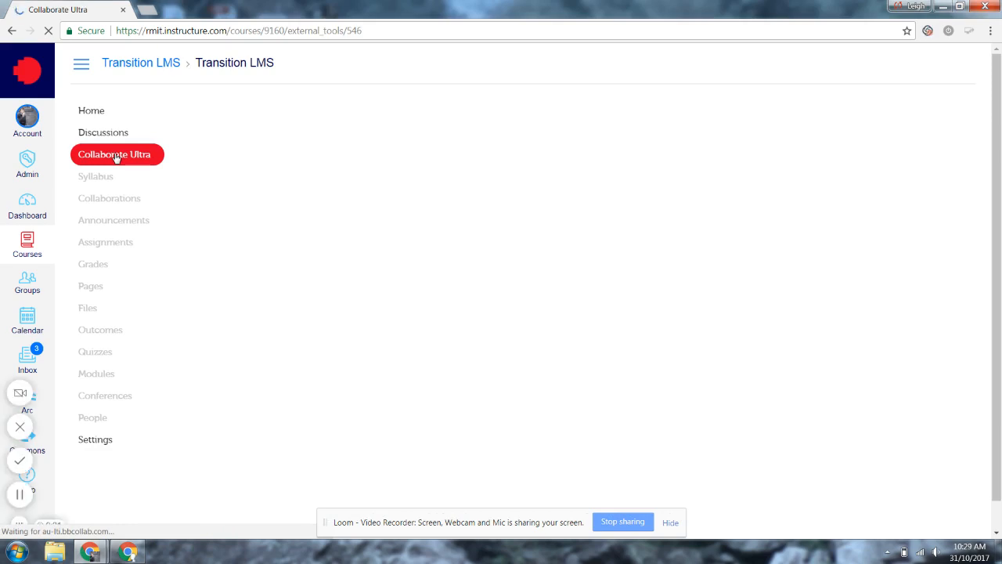
click(114, 154)
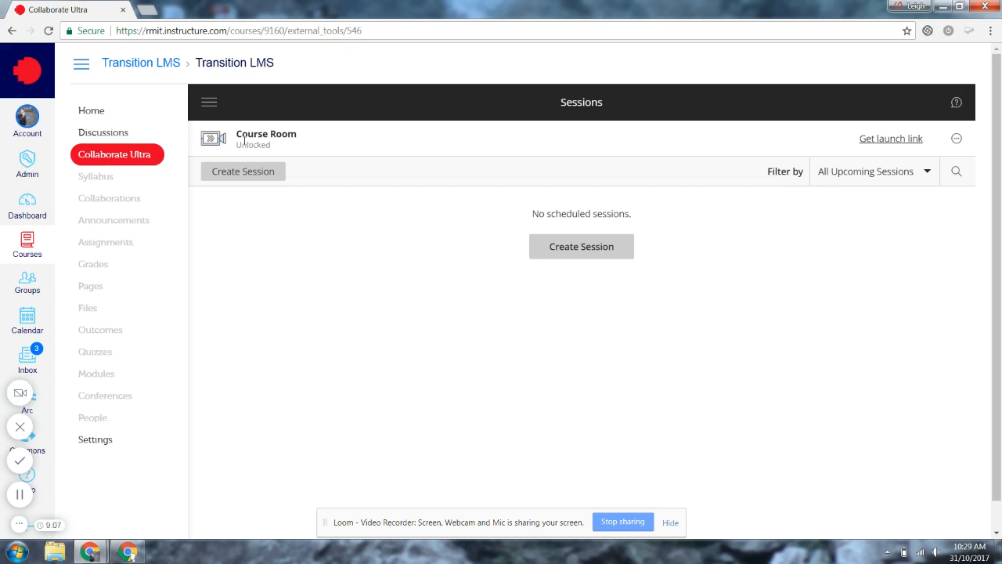
mouse_move(298, 144)
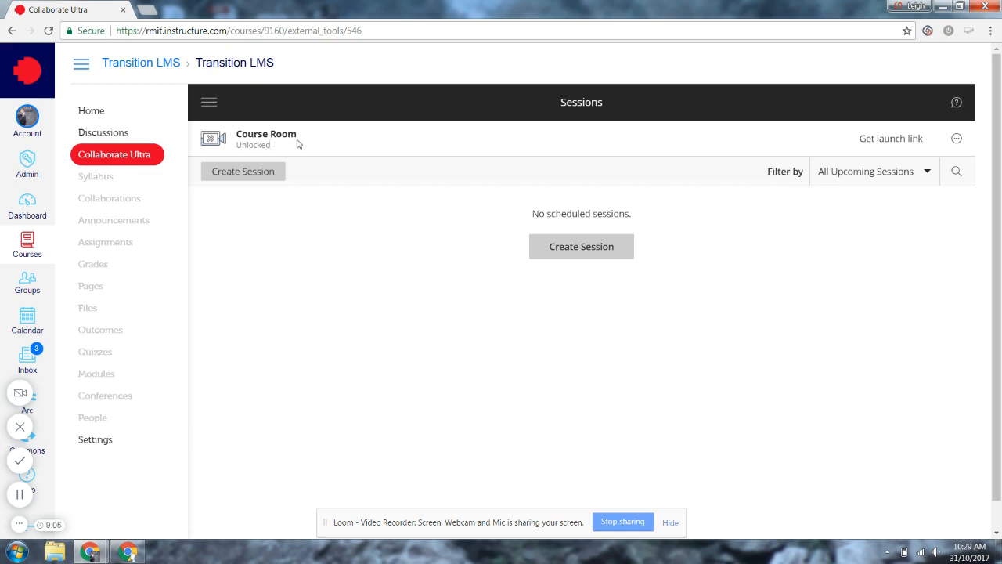
mouse_move(314, 148)
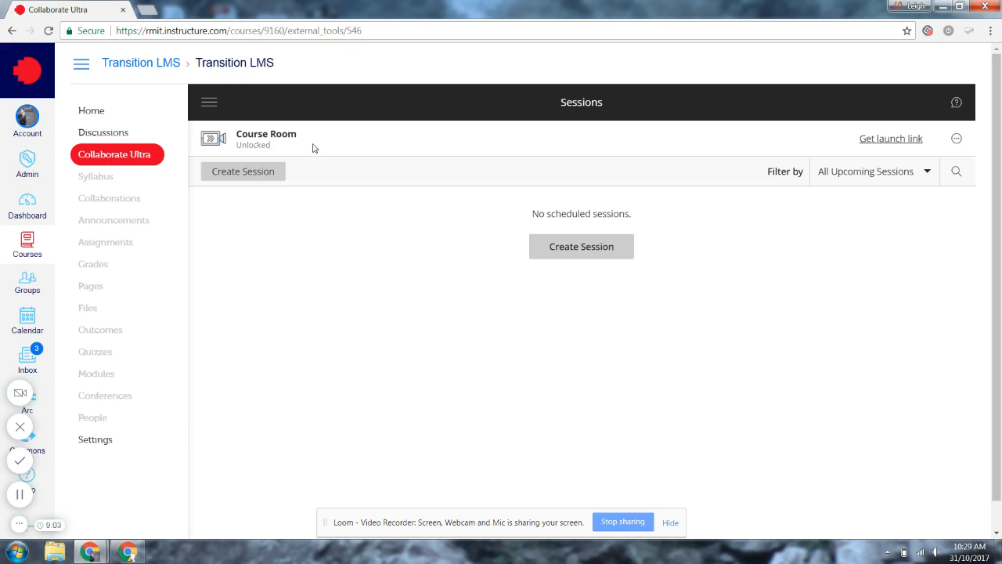
mouse_move(400, 151)
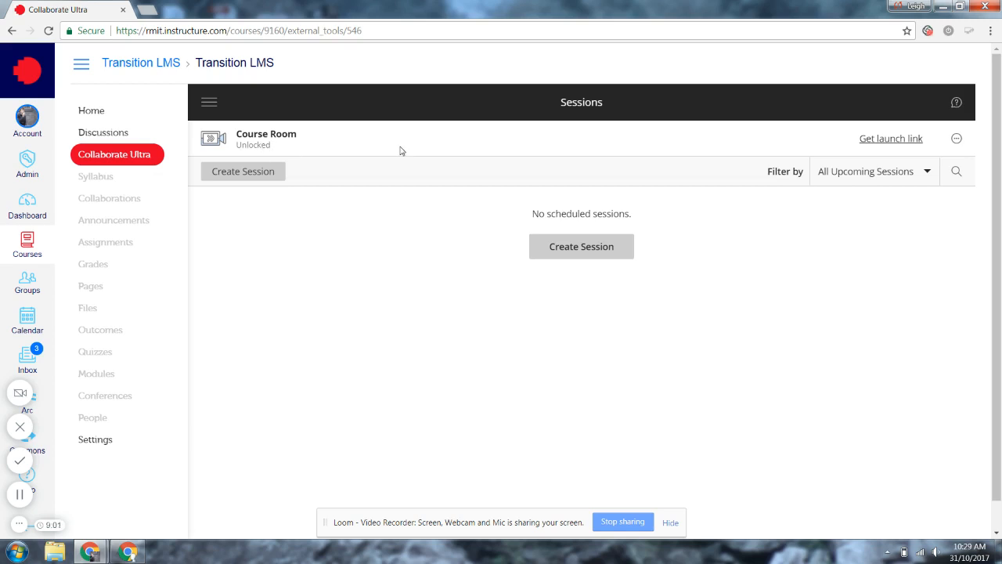
mouse_move(870, 140)
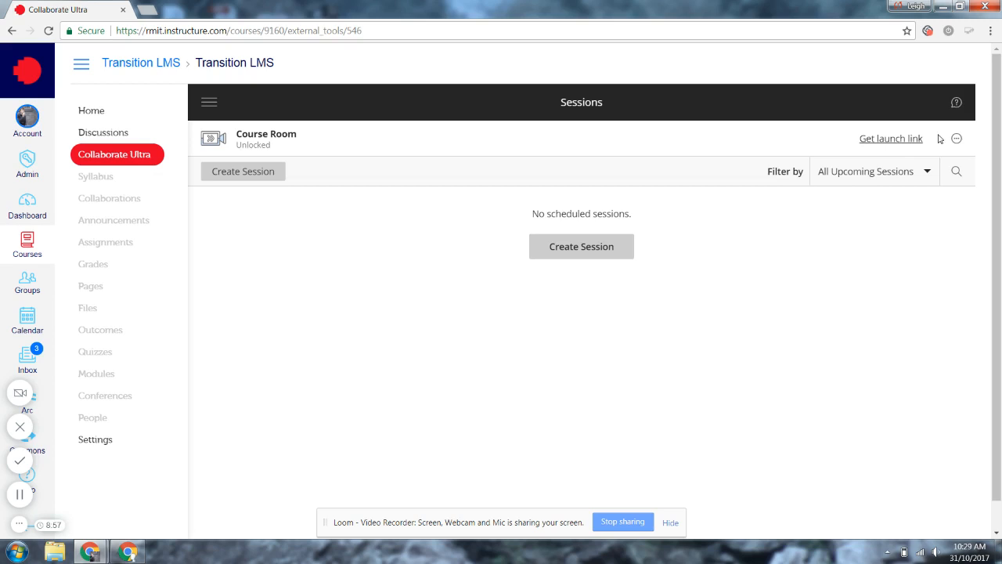
click(956, 138)
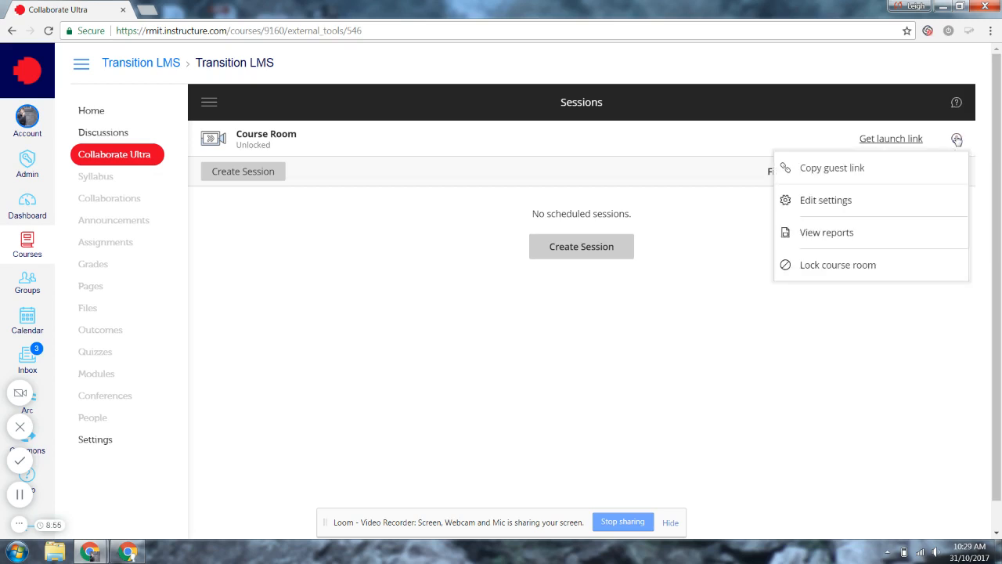
mouse_move(832, 168)
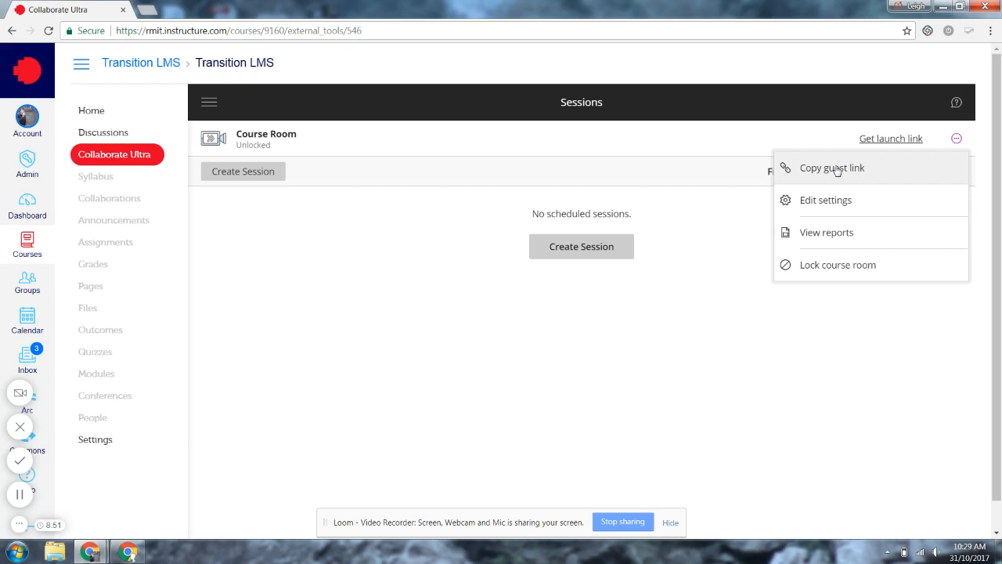
mouse_move(833, 200)
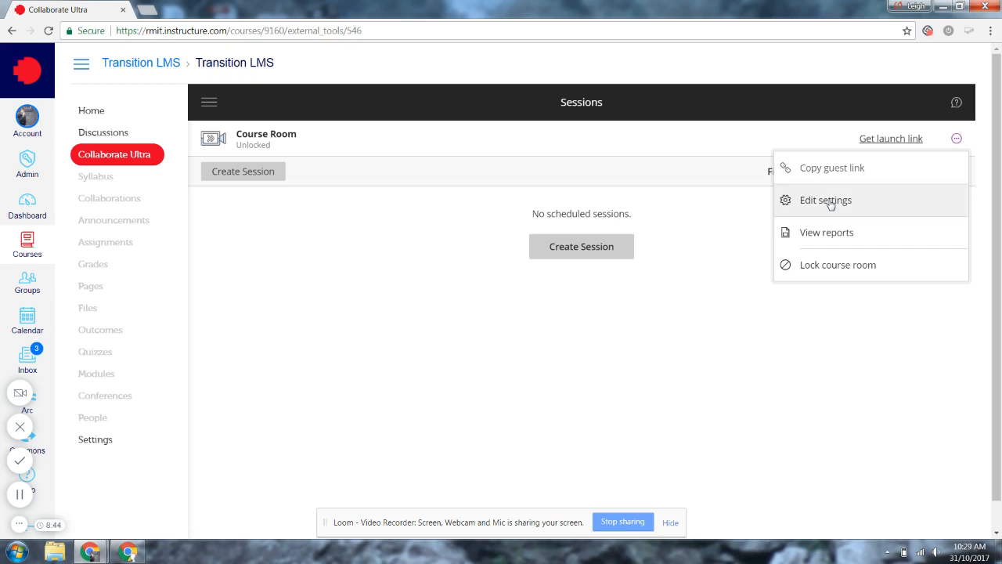
mouse_move(838, 264)
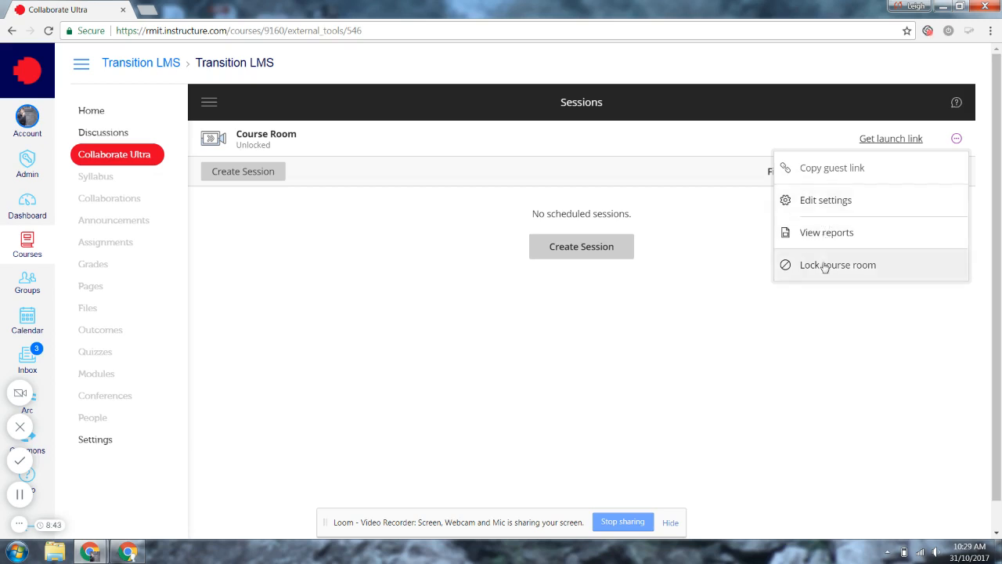
mouse_move(805, 167)
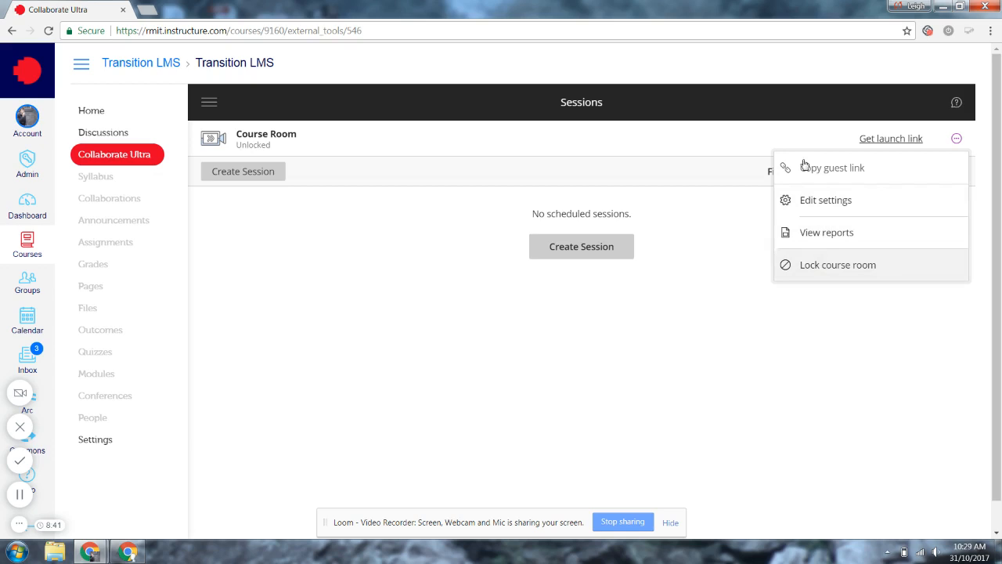
mouse_move(813, 173)
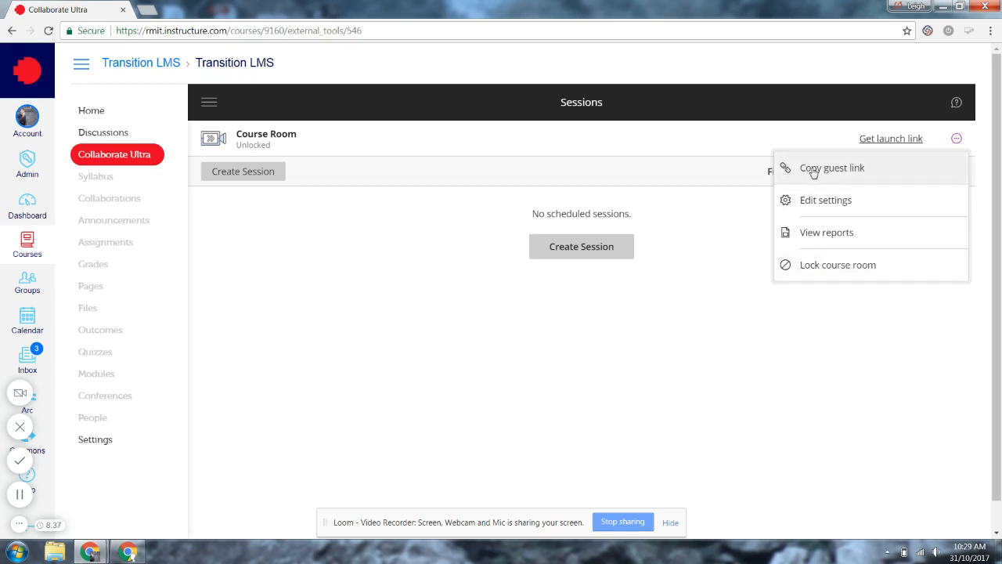
mouse_move(815, 141)
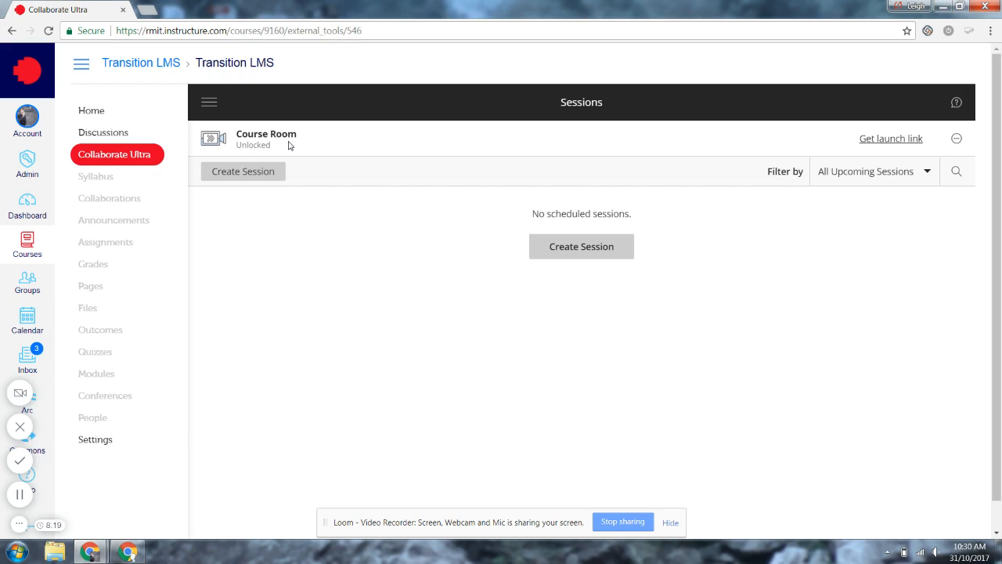
mouse_move(274, 125)
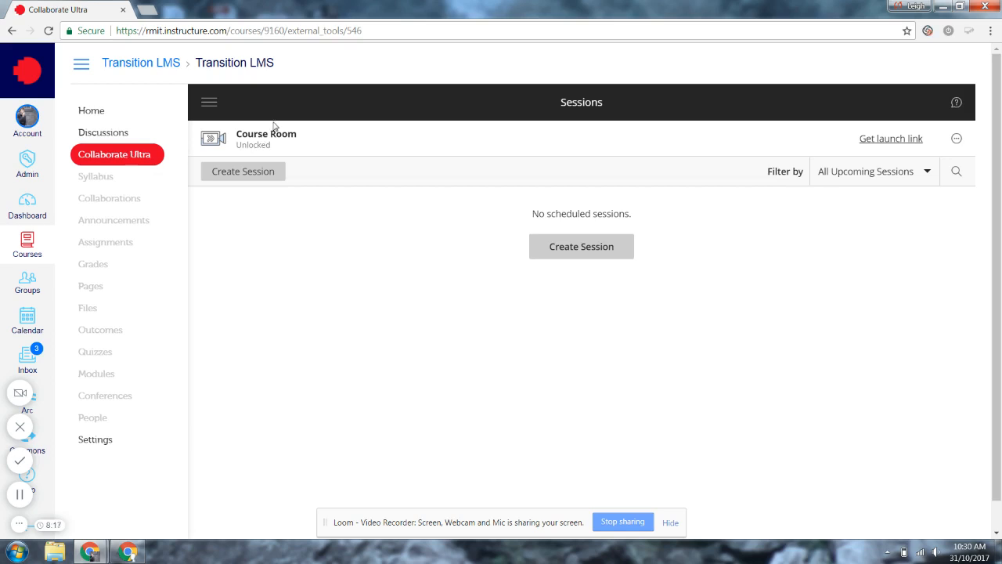
mouse_move(891, 138)
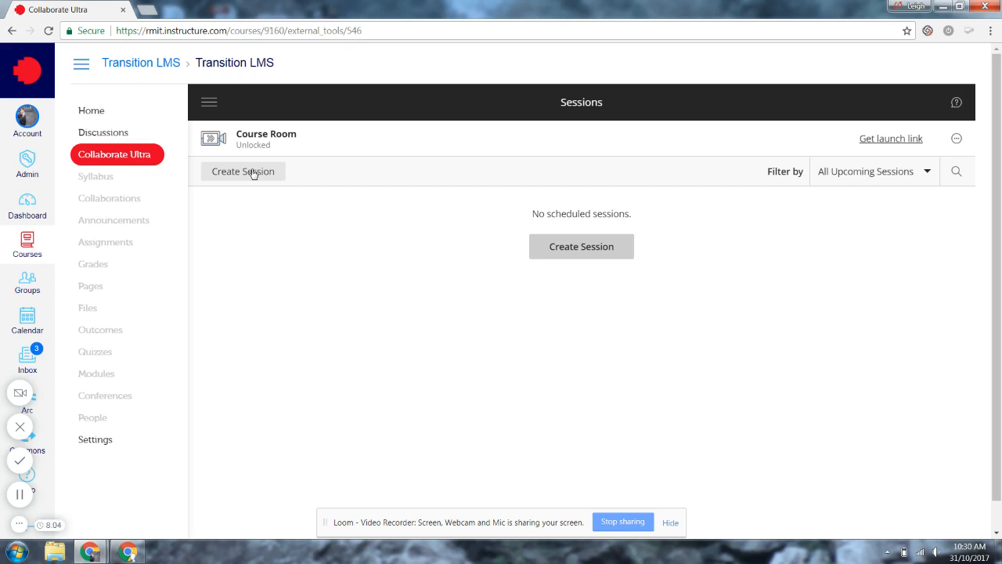
mouse_move(261, 177)
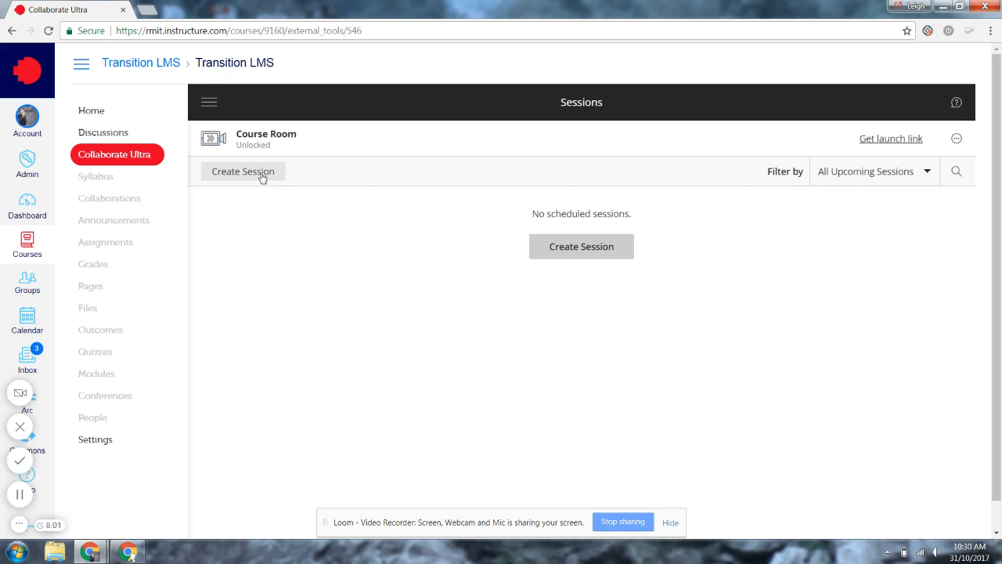
click(243, 171)
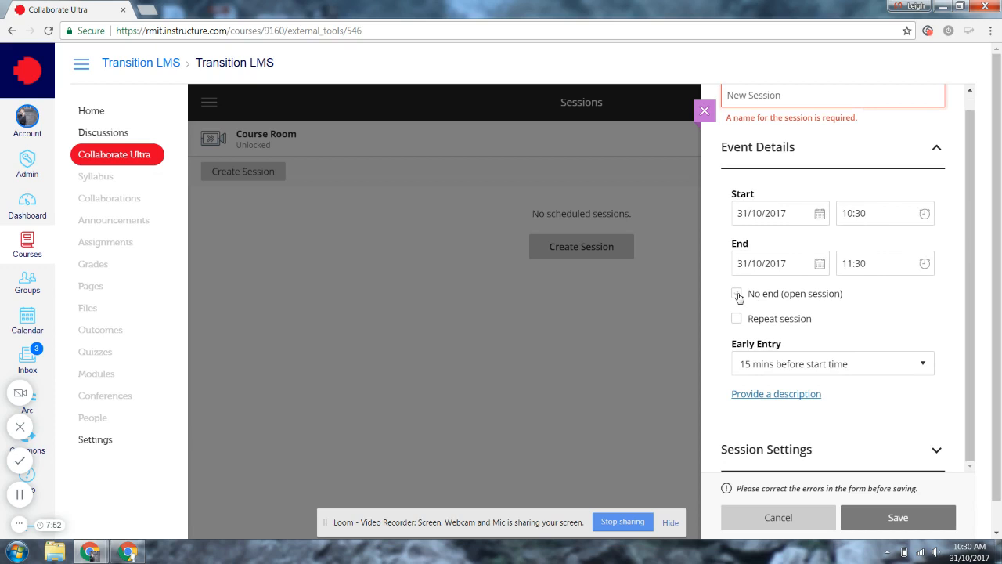
click(736, 293)
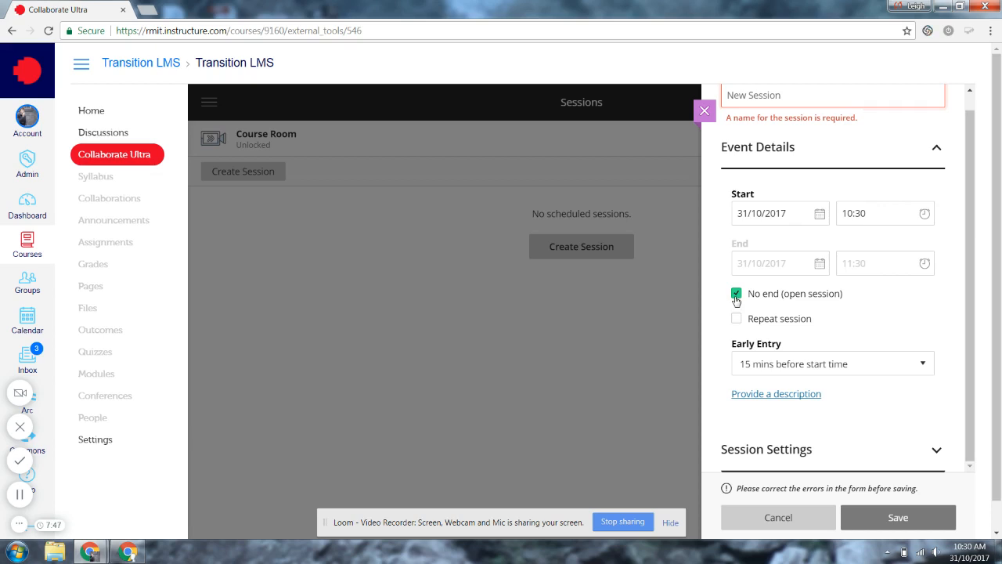
click(737, 293)
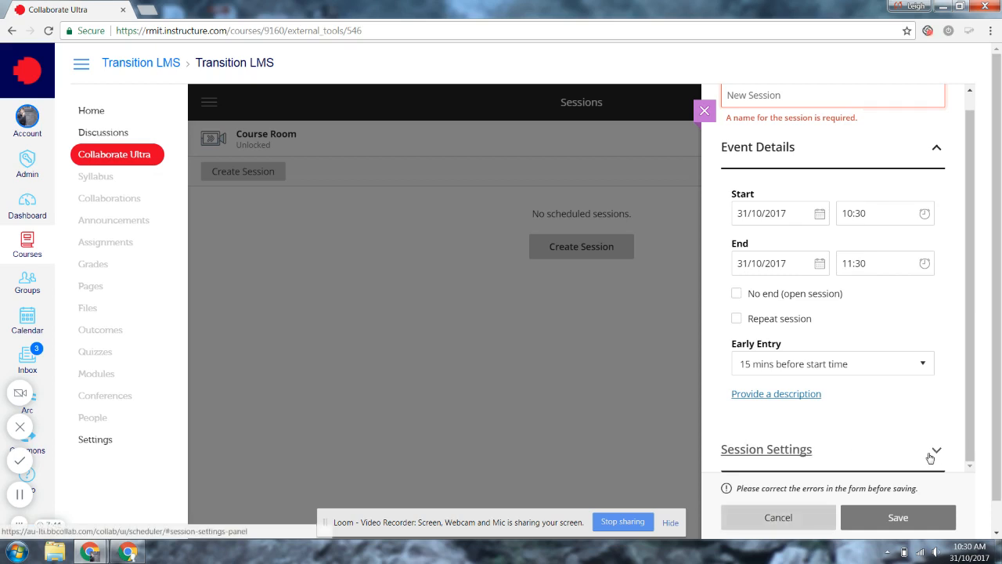
click(777, 517)
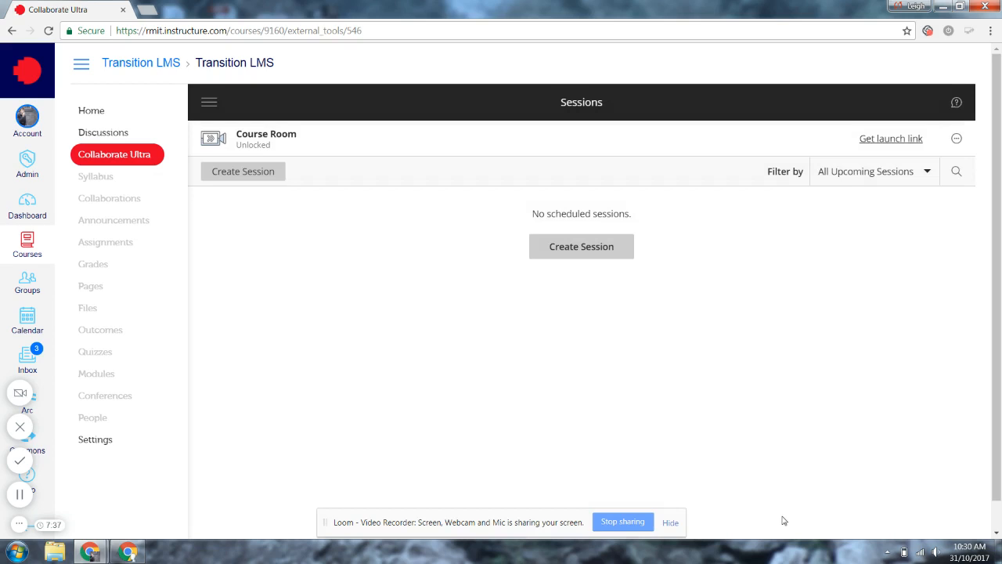
mouse_move(482, 319)
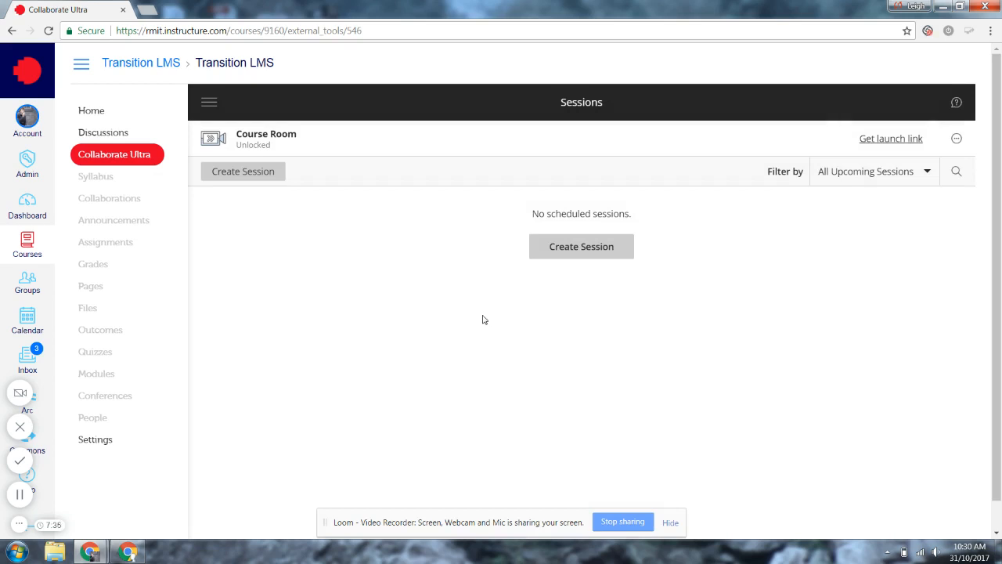
mouse_move(893, 140)
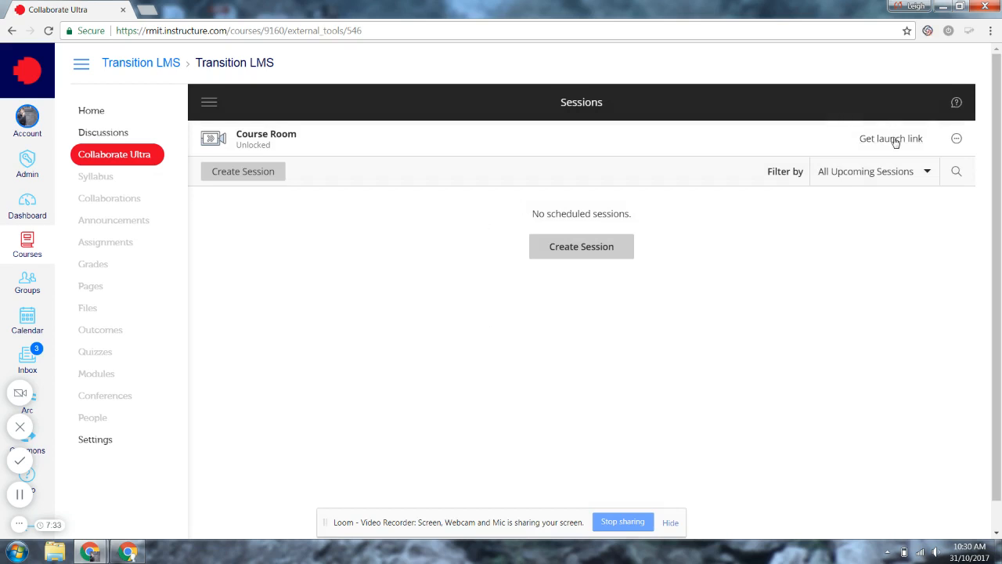
Step: Join the Course Room session in a new browser tab
click(892, 138)
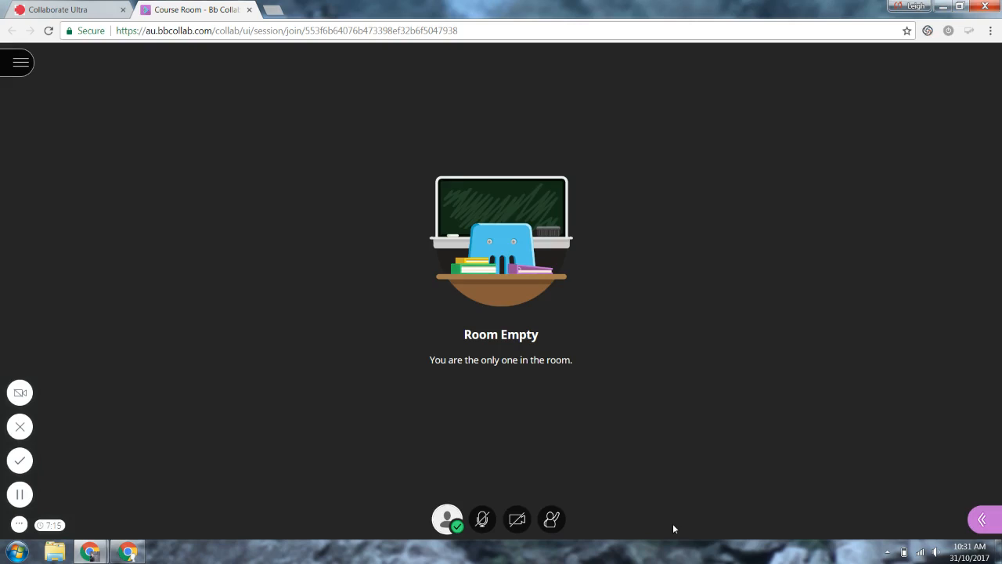
mouse_move(593, 493)
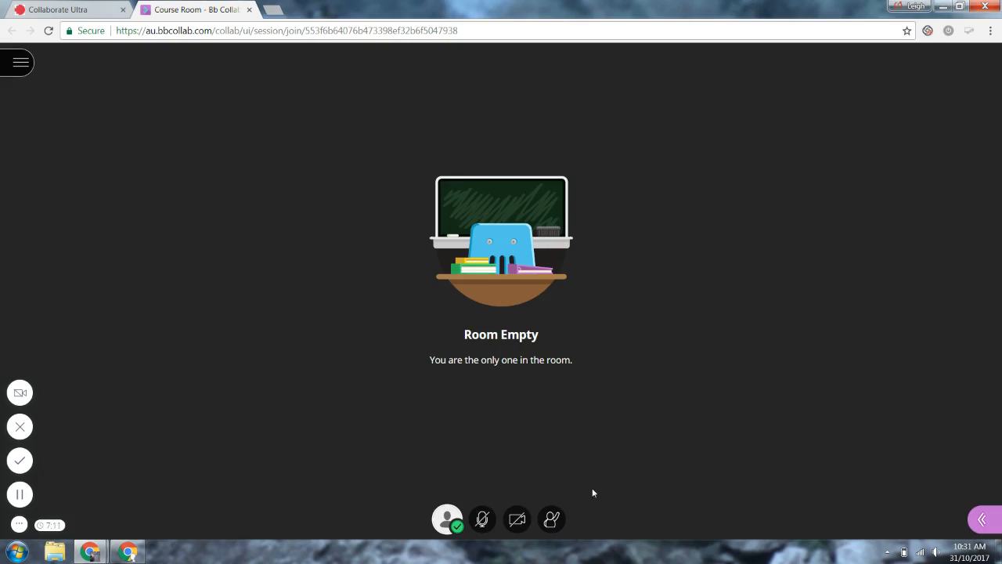
mouse_move(516, 518)
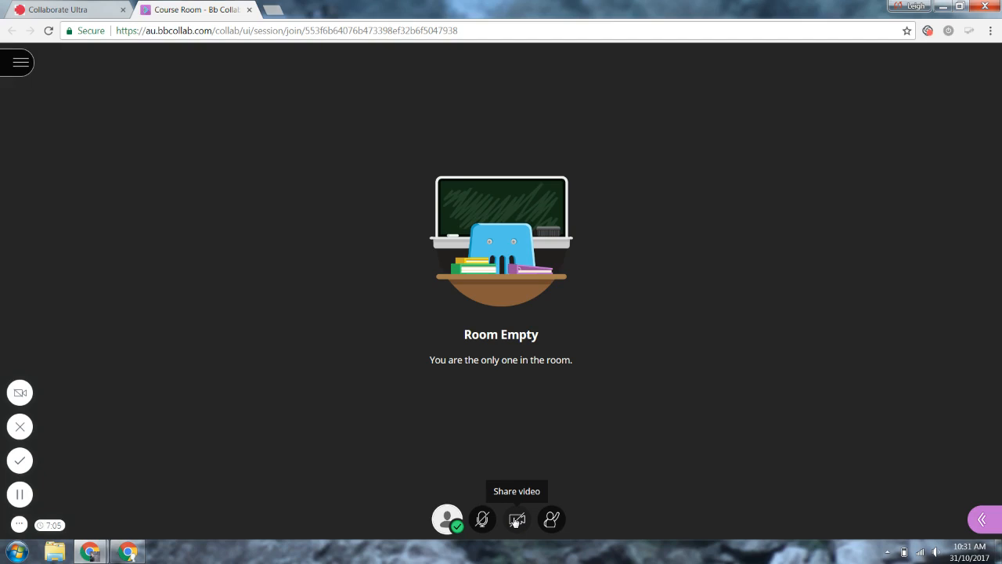
mouse_move(556, 394)
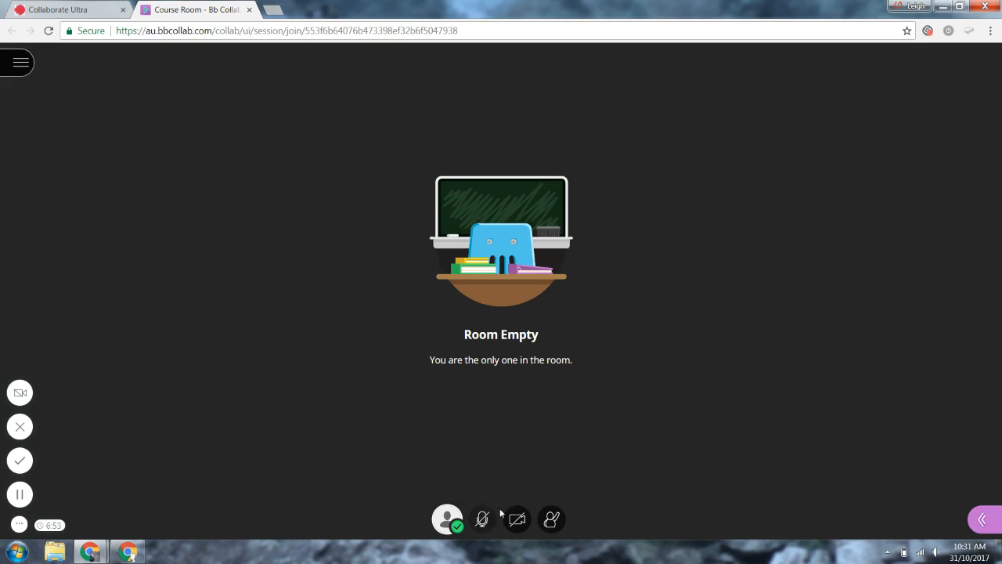
mouse_move(482, 520)
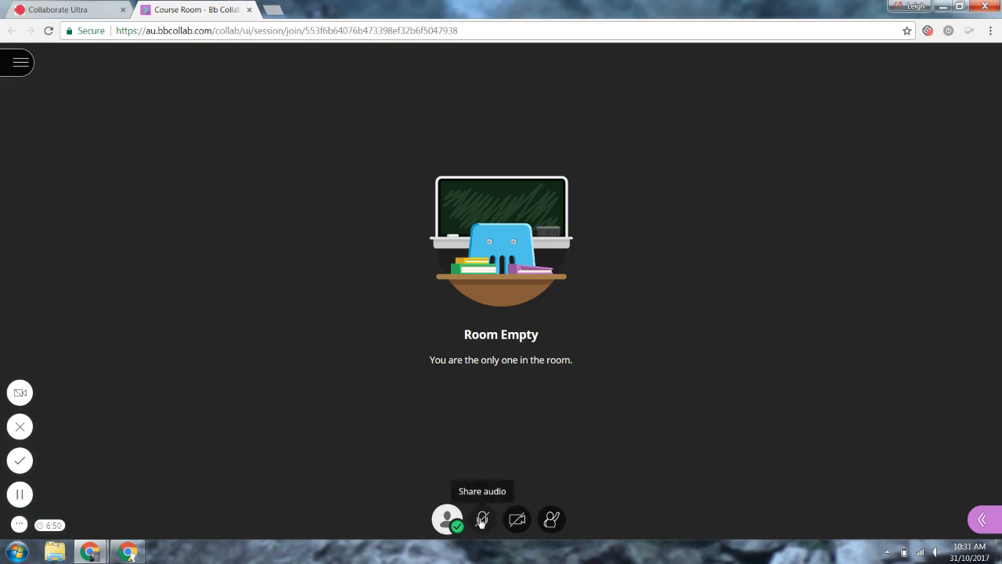
mouse_move(517, 520)
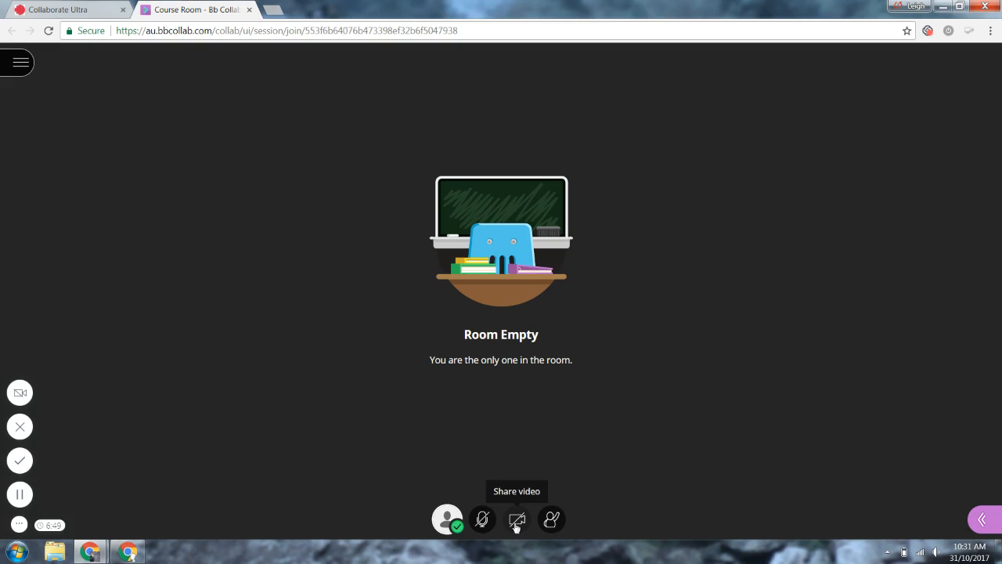
mouse_move(482, 519)
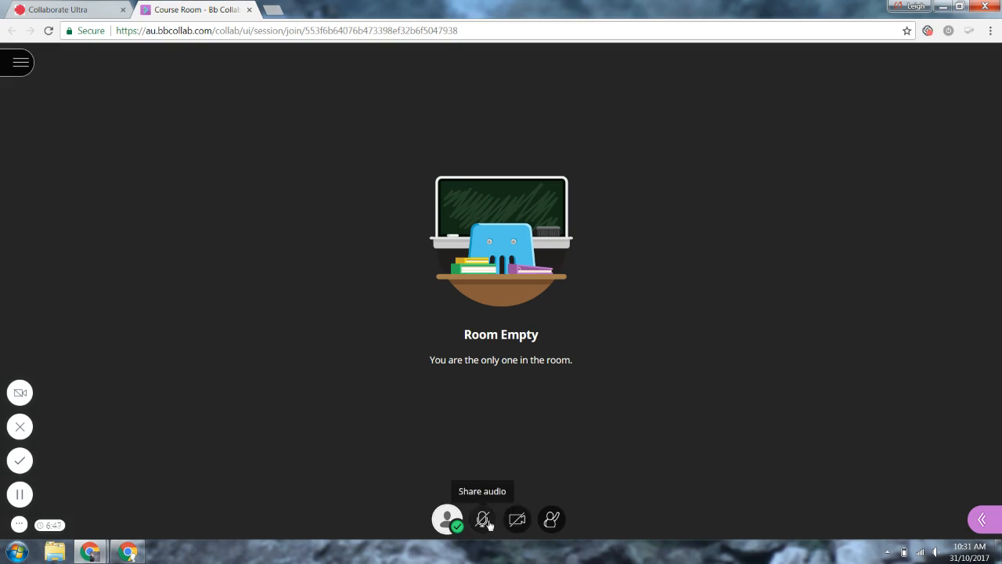
mouse_move(551, 519)
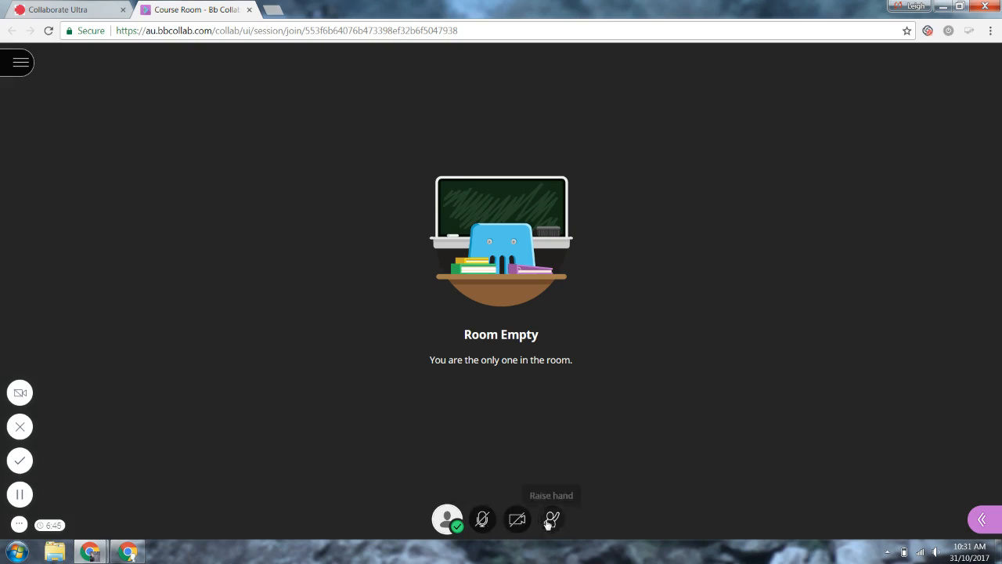
mouse_move(552, 519)
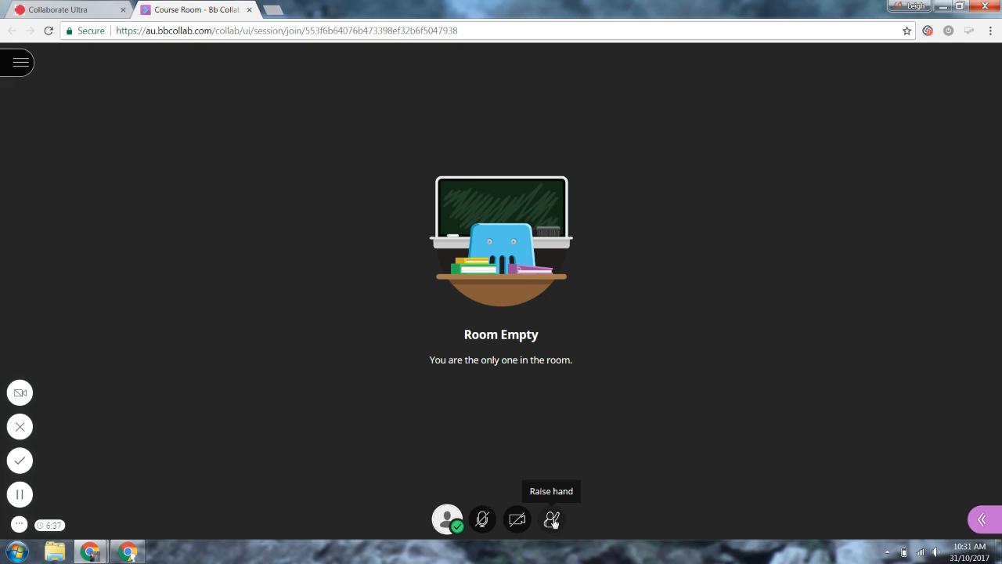
mouse_move(516, 518)
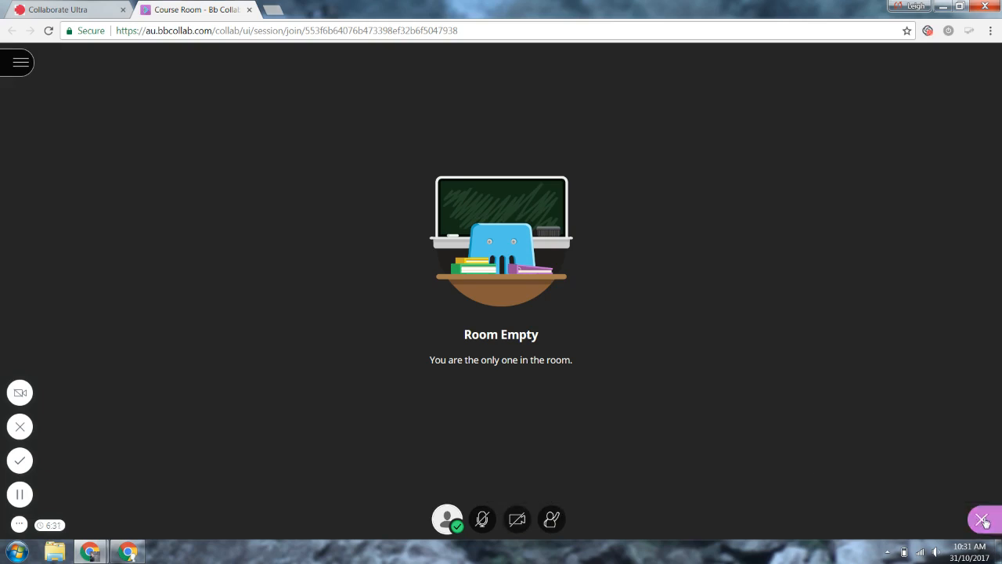
Step: In the side panel, view Chat, then Attendees, then the Share Content options
click(984, 519)
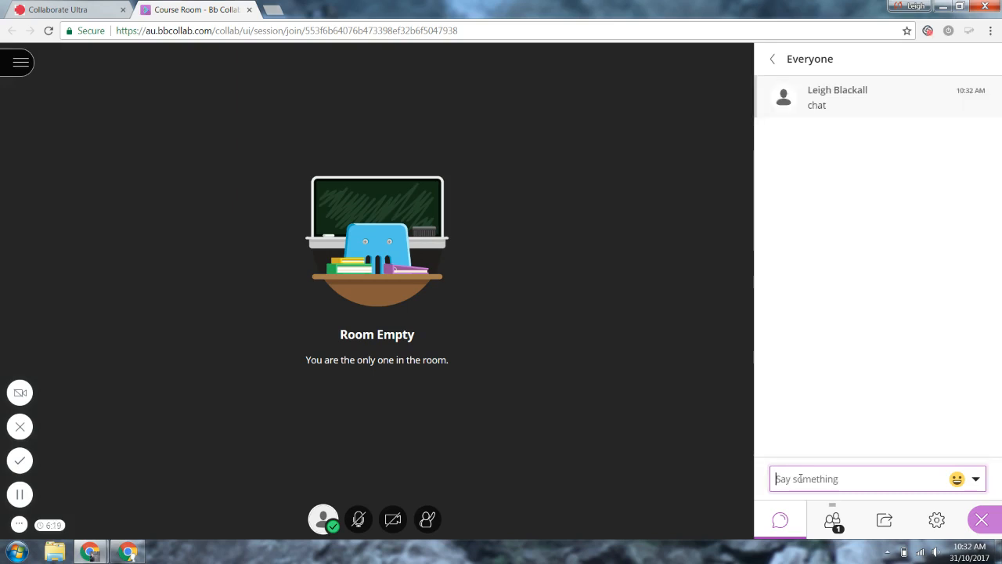
click(832, 519)
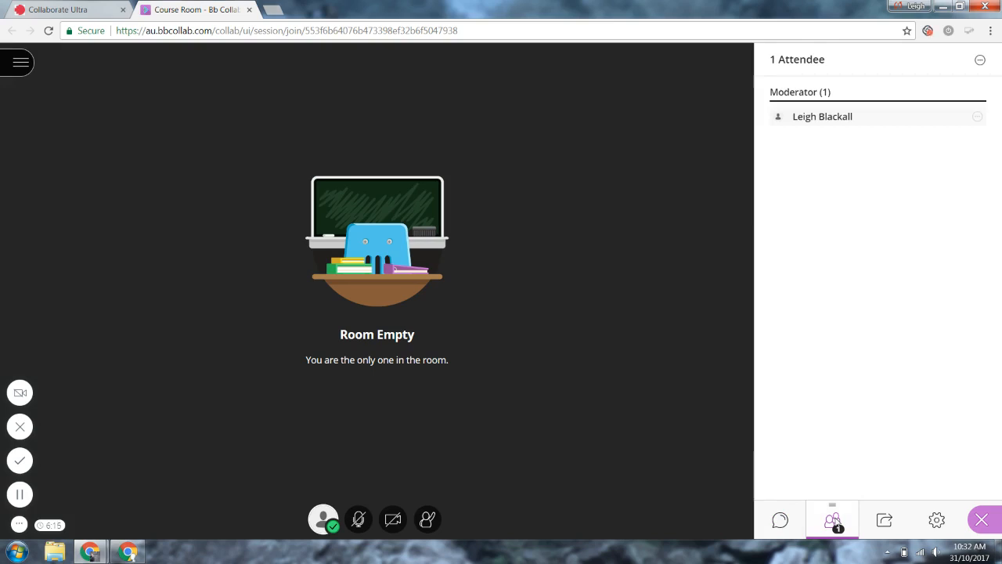
mouse_move(884, 519)
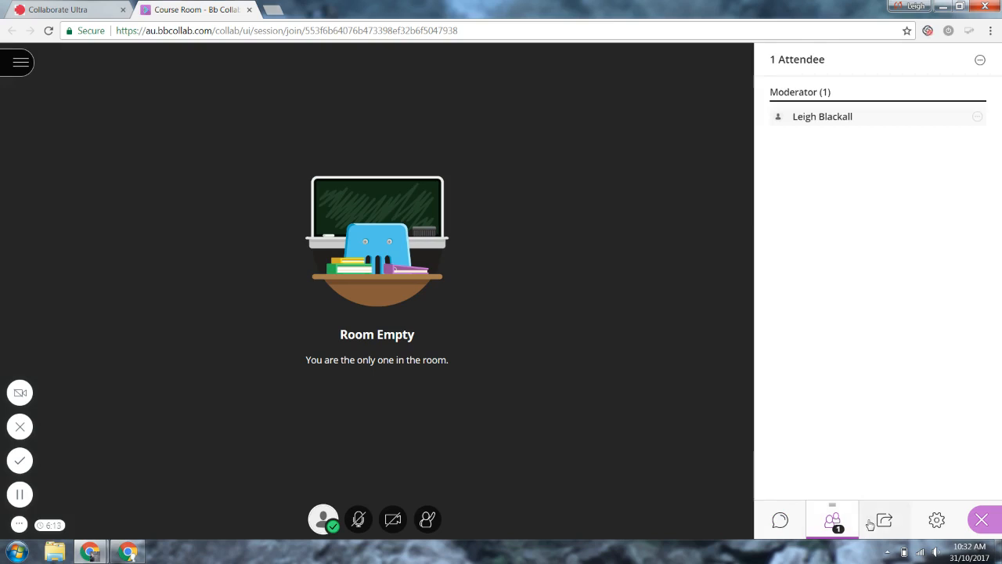
mouse_move(884, 519)
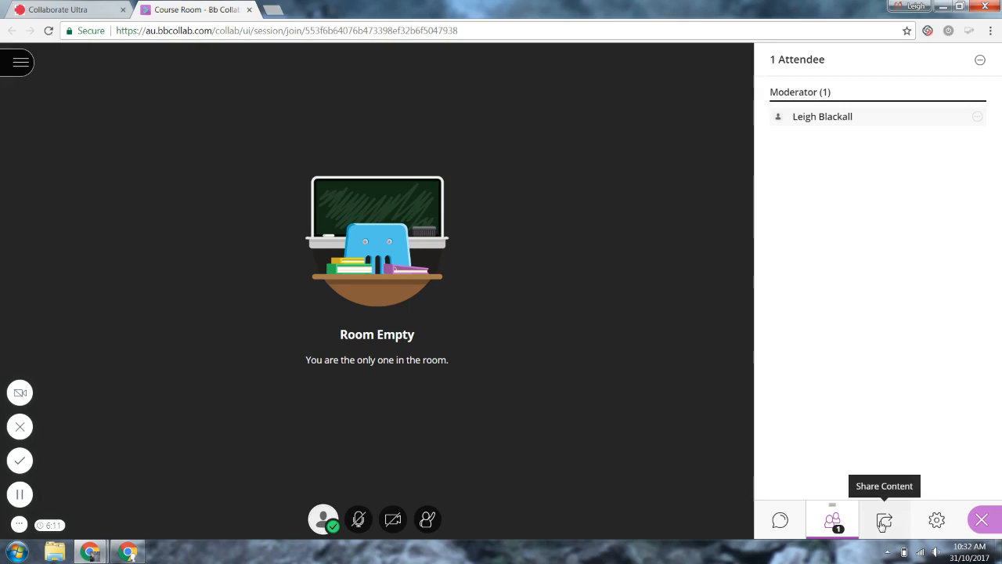
click(884, 519)
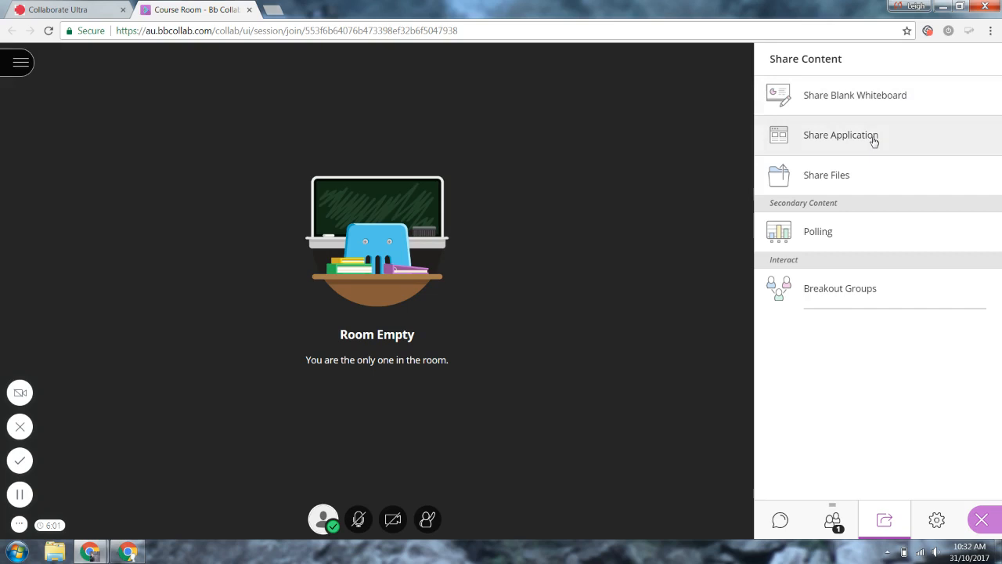
Step: Try Share Application, cancel the screen-share prompt, and close the side panel
click(840, 135)
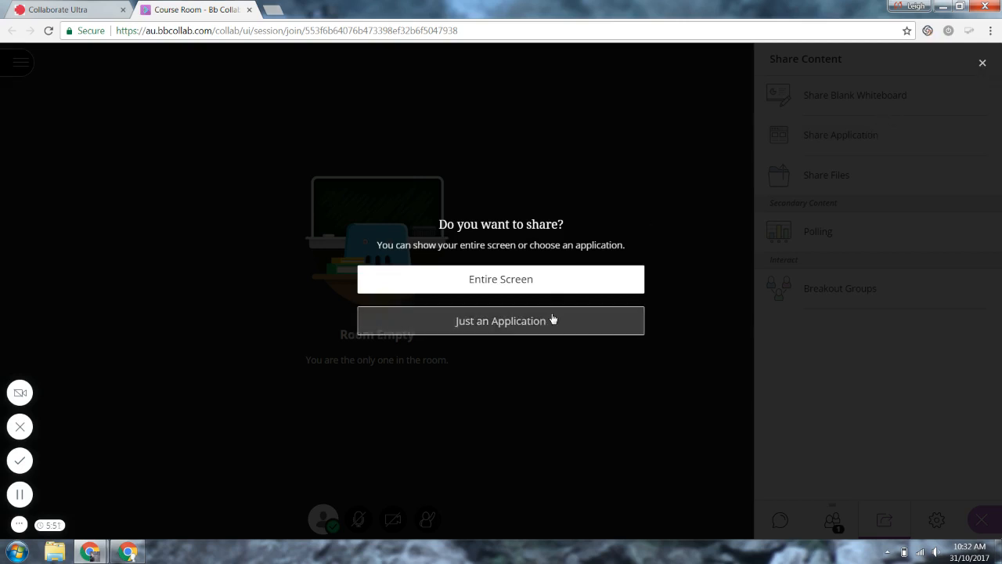
mouse_move(553, 329)
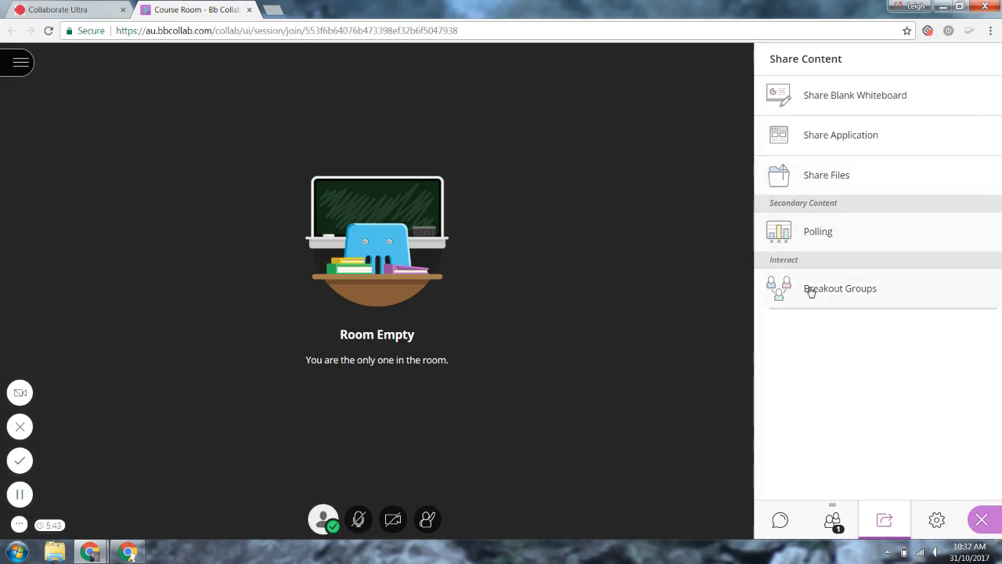
mouse_move(574, 173)
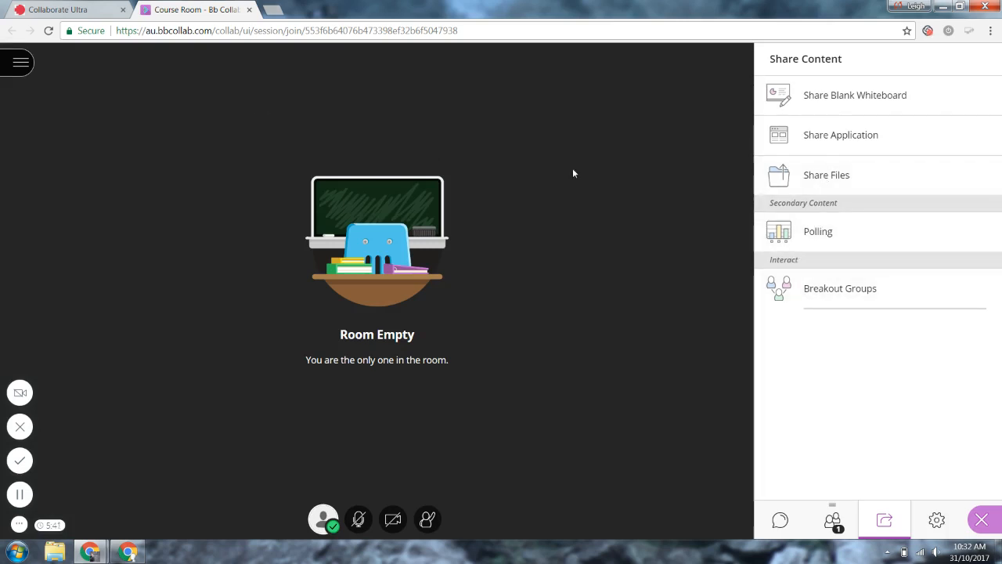
click(982, 519)
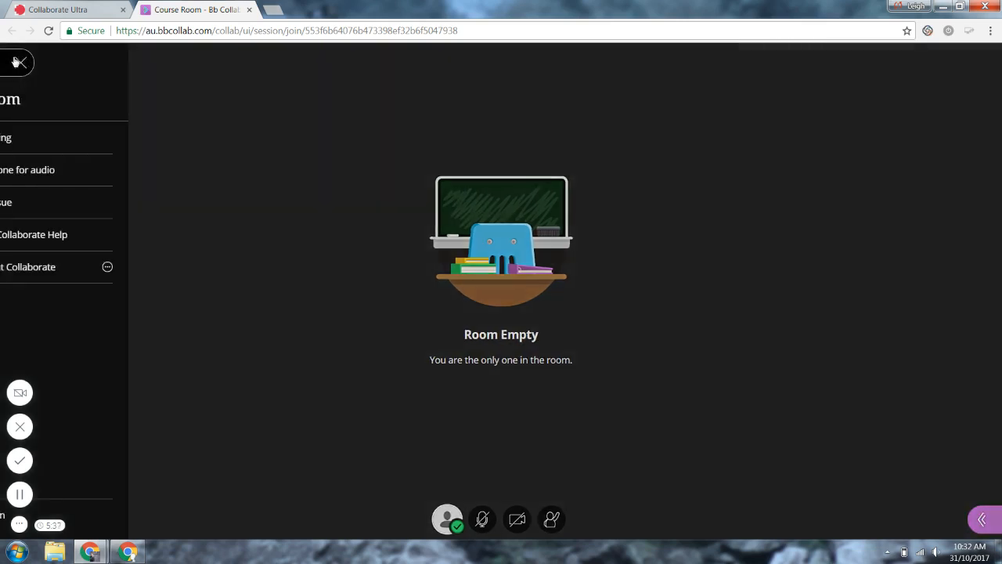
Step: Record the session briefly, stop recording, and dismiss the recording-stopped notice
click(19, 62)
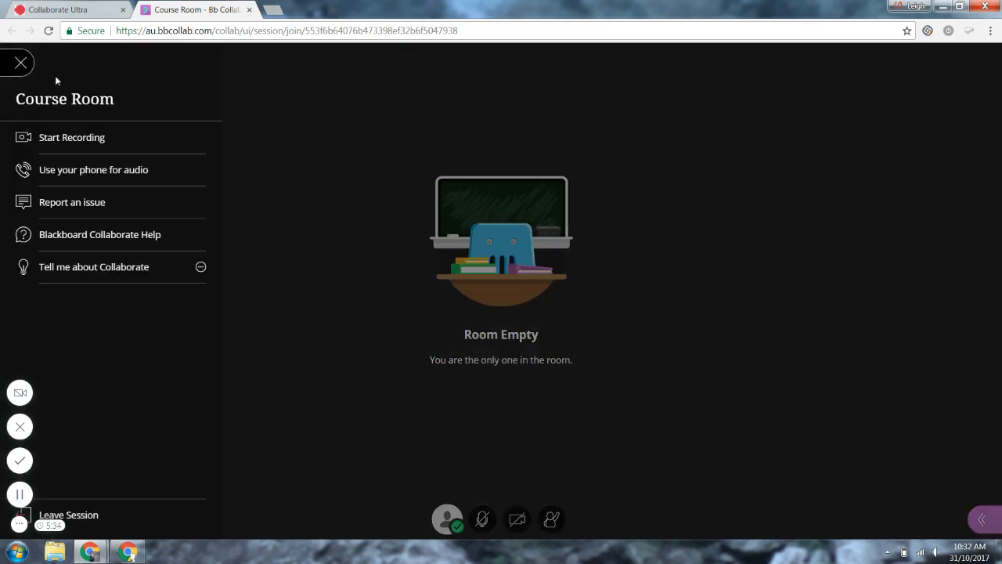
click(20, 63)
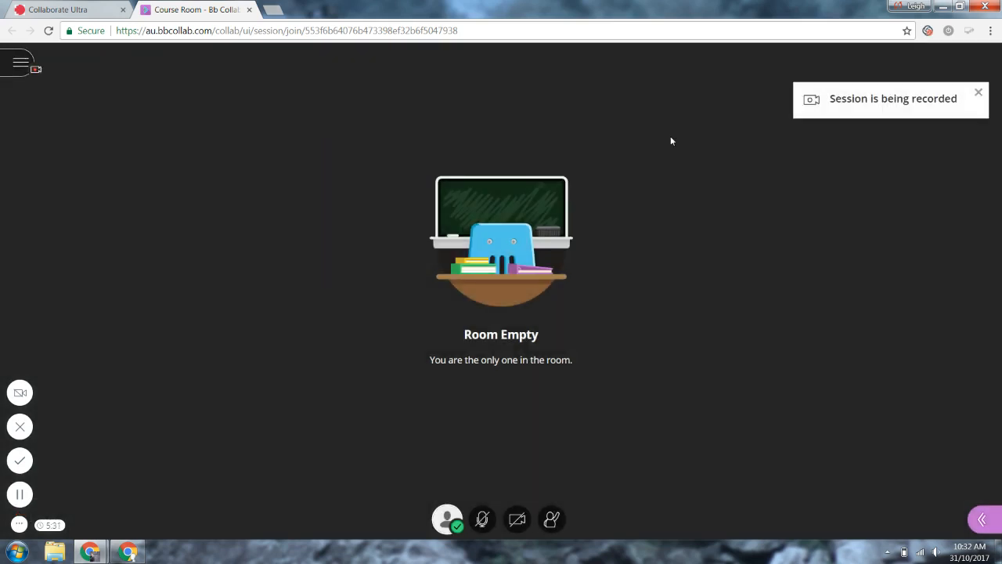
mouse_move(983, 519)
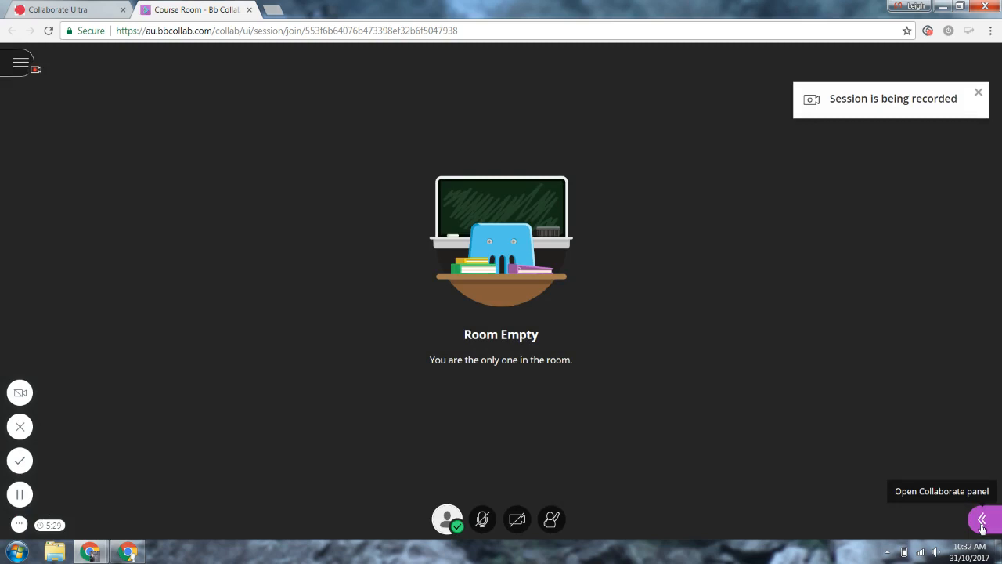
click(982, 519)
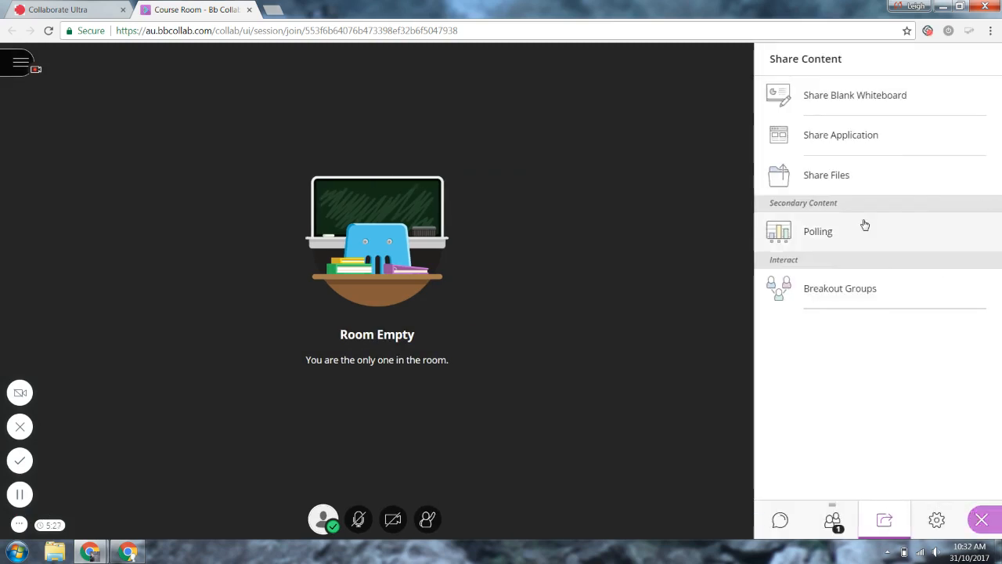
click(841, 135)
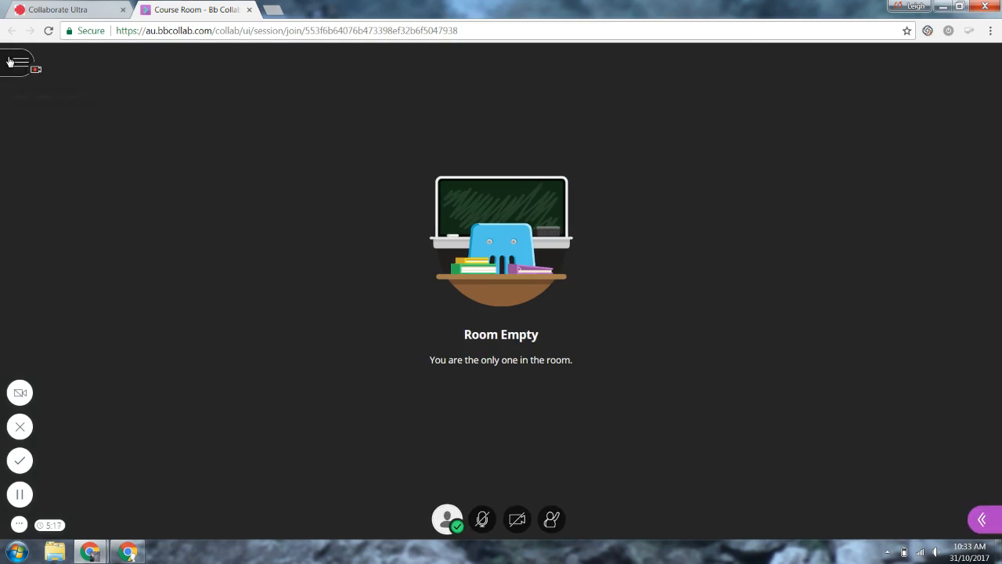
click(18, 63)
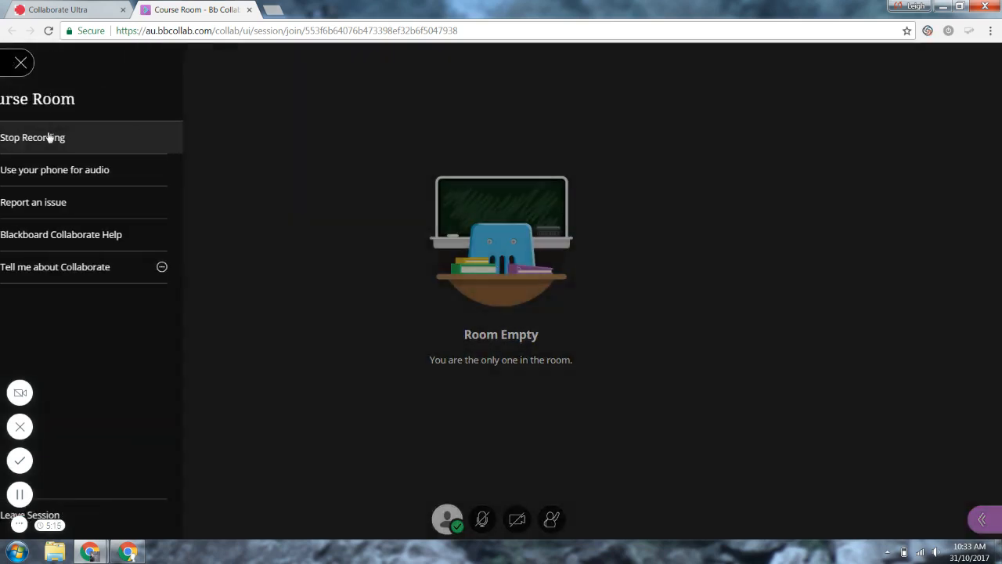
click(32, 137)
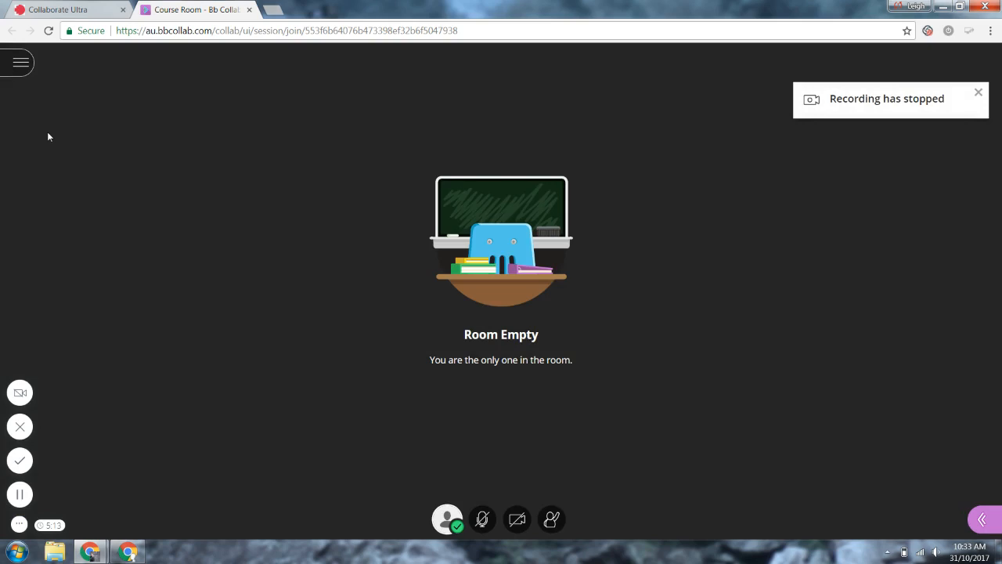
click(978, 92)
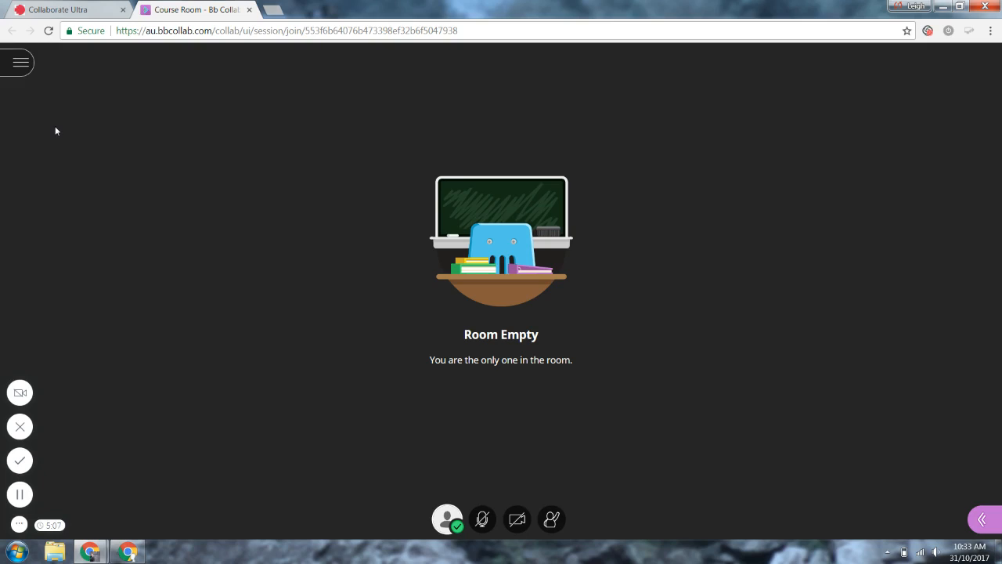
mouse_move(45, 90)
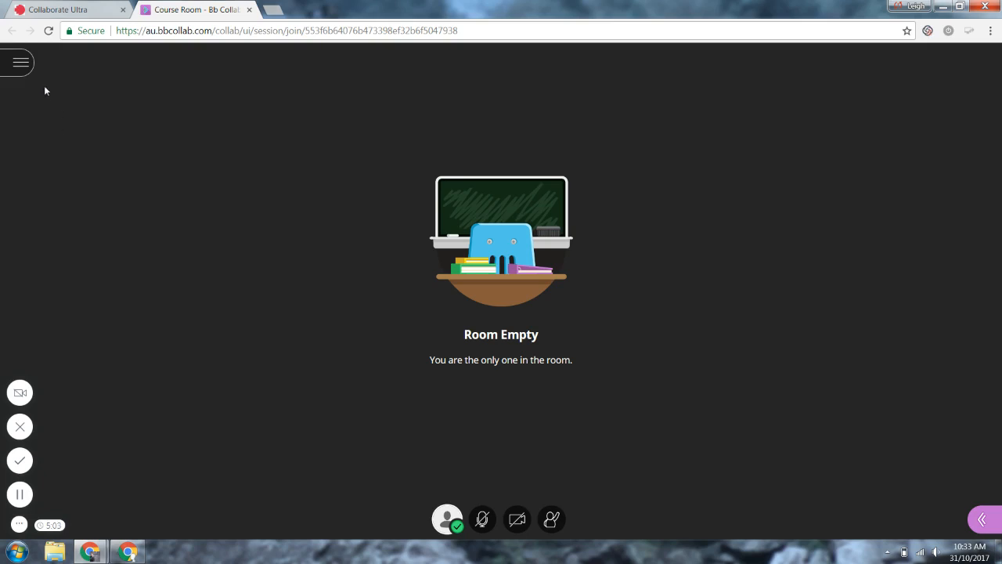
mouse_move(21, 63)
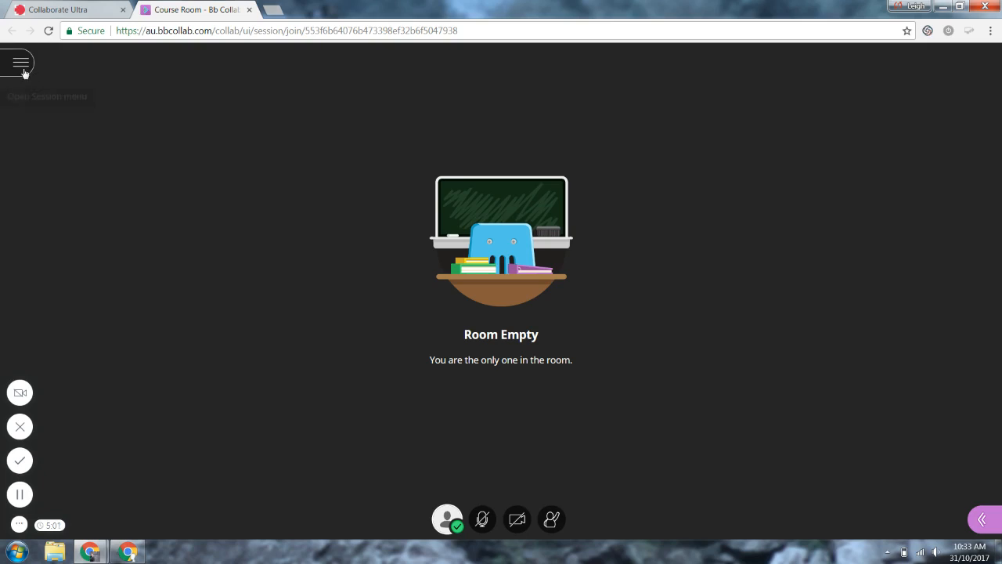
Step: Show the phone dial-in number and PIN under Use your phone for audio
click(20, 63)
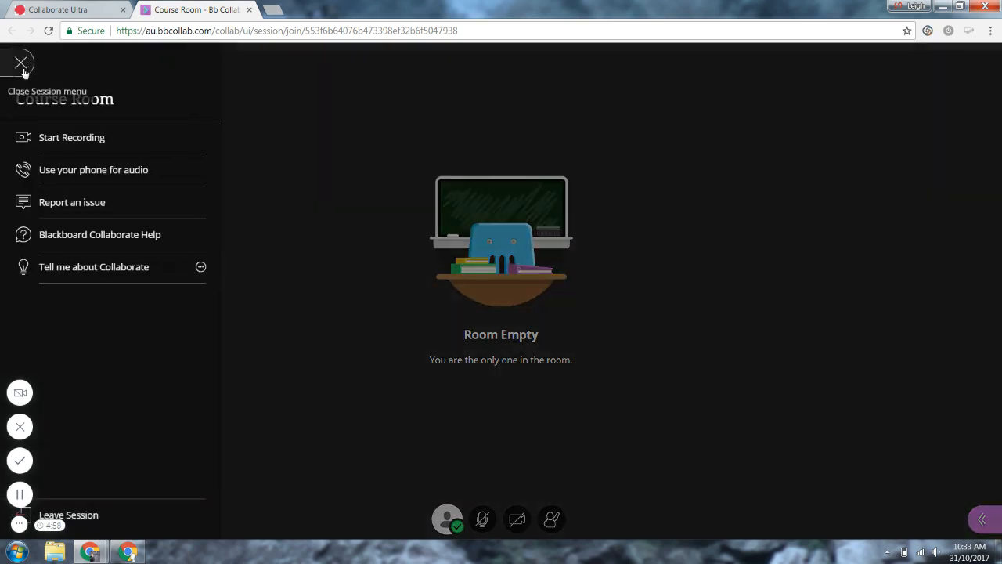
mouse_move(93, 169)
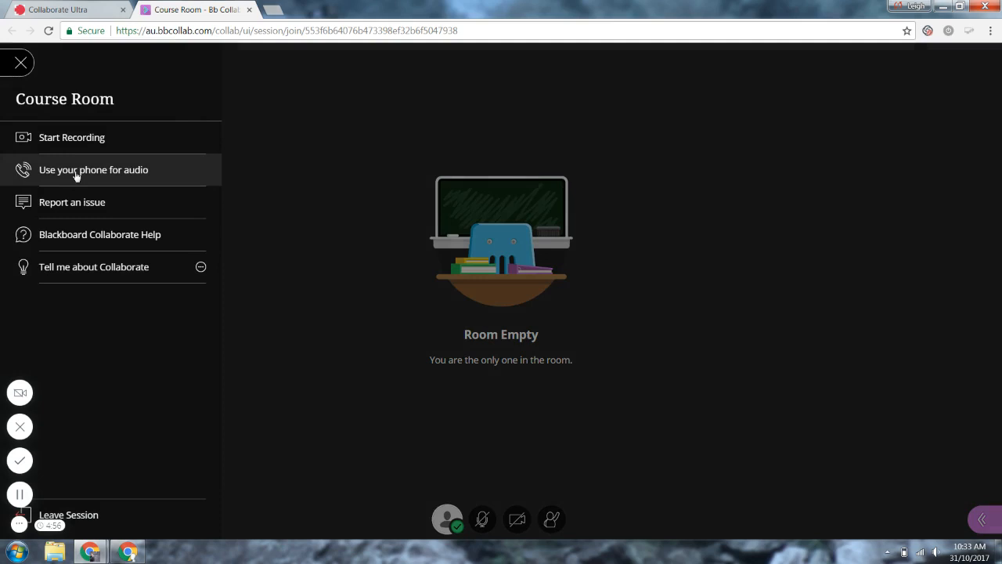
click(93, 169)
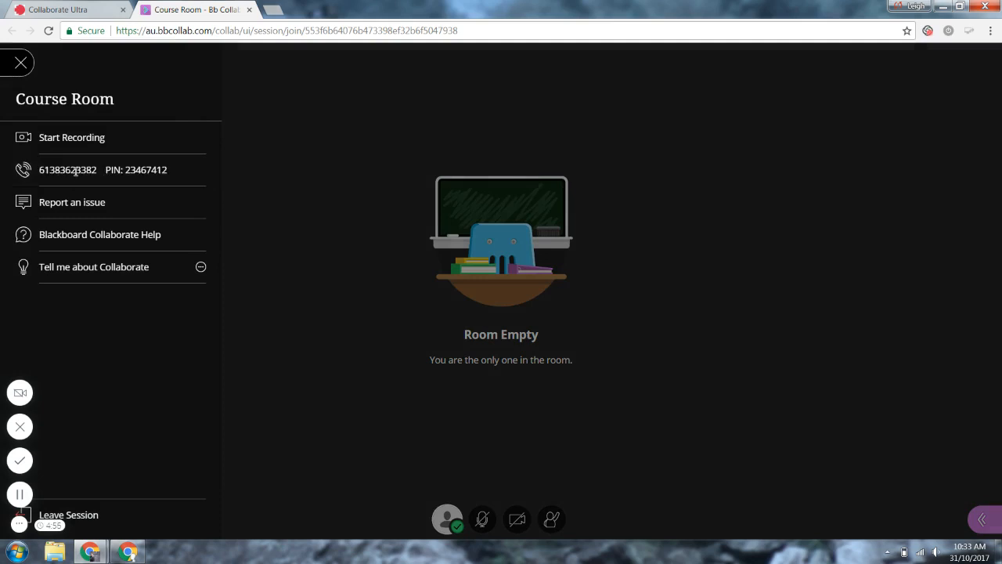
double_click(69, 170)
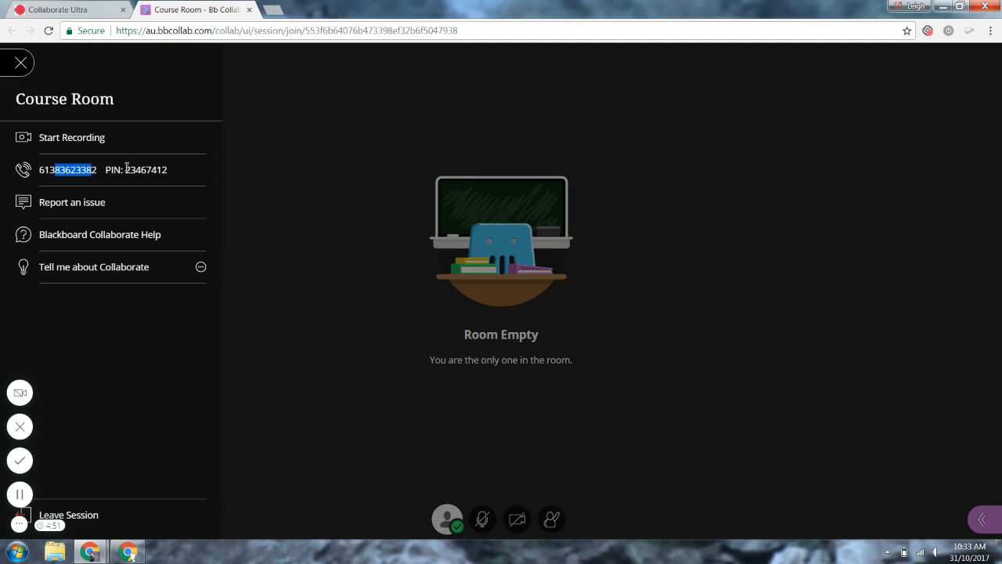
mouse_move(20, 63)
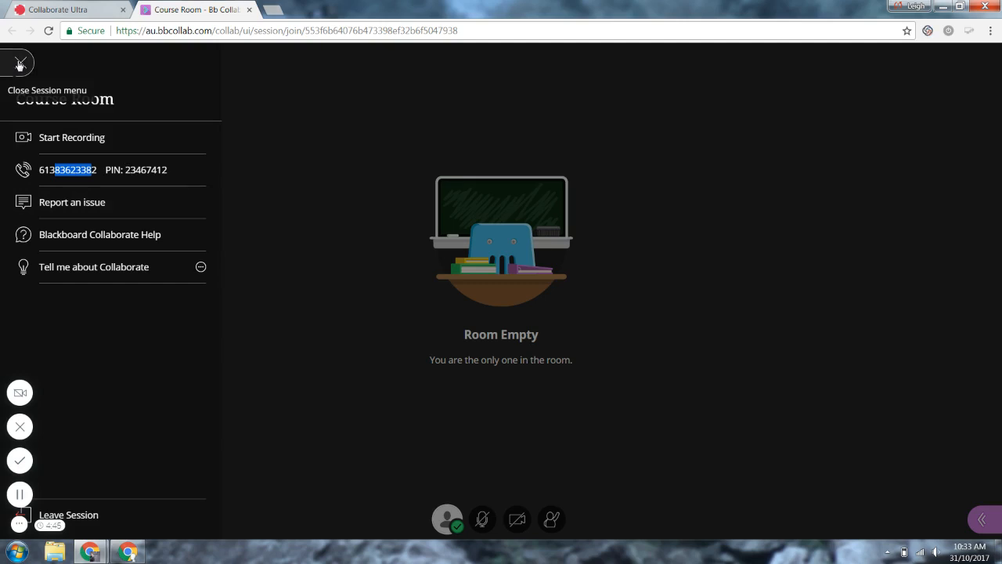
click(20, 62)
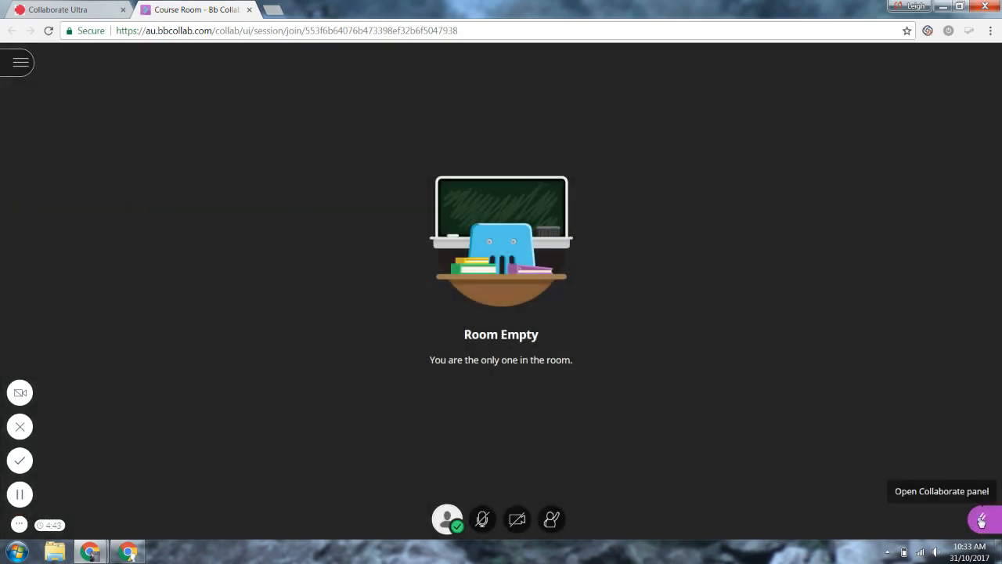
Step: Review personal settings, cancel the profile picture change, and open the session menu
click(980, 519)
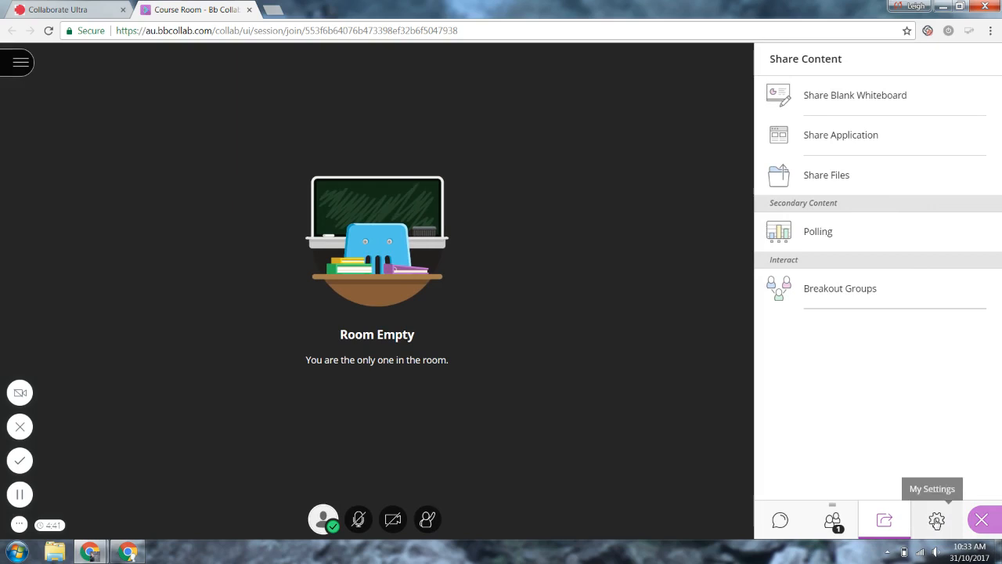
click(937, 520)
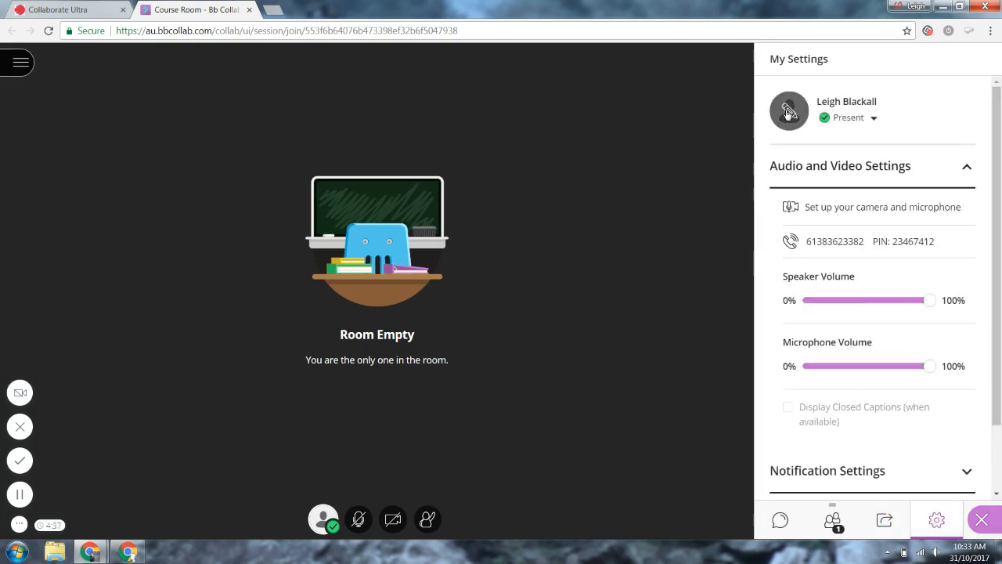
click(789, 110)
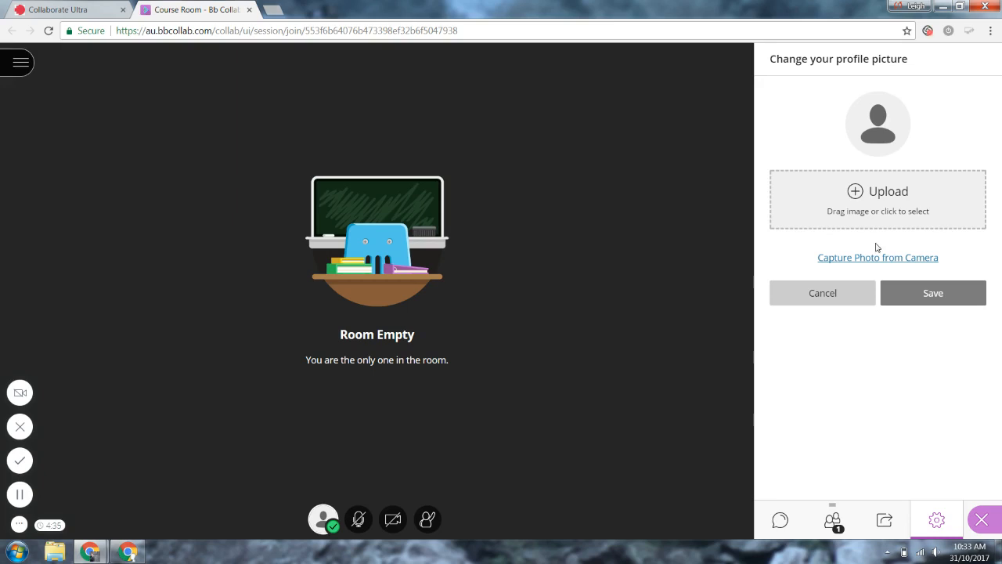
mouse_move(823, 293)
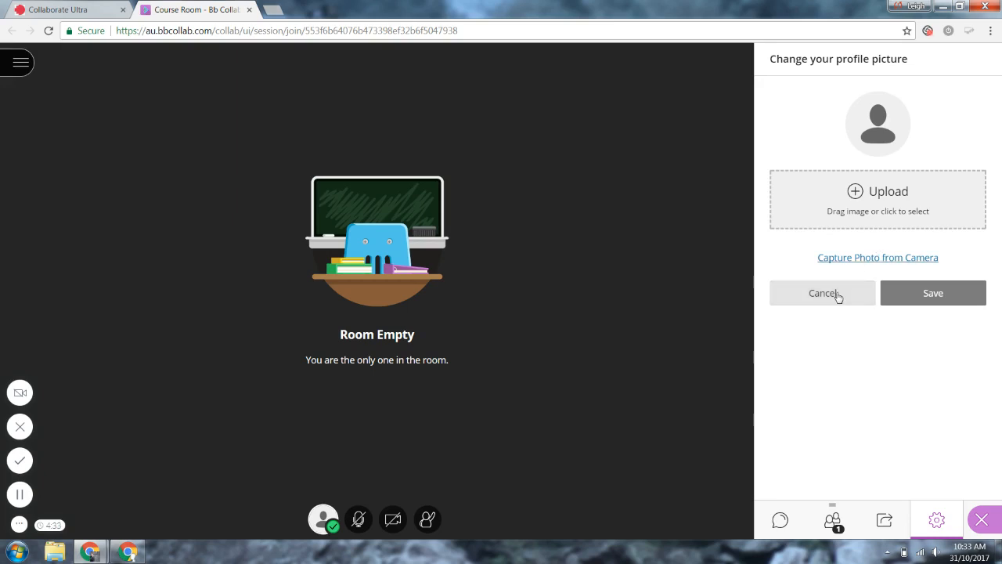
click(823, 293)
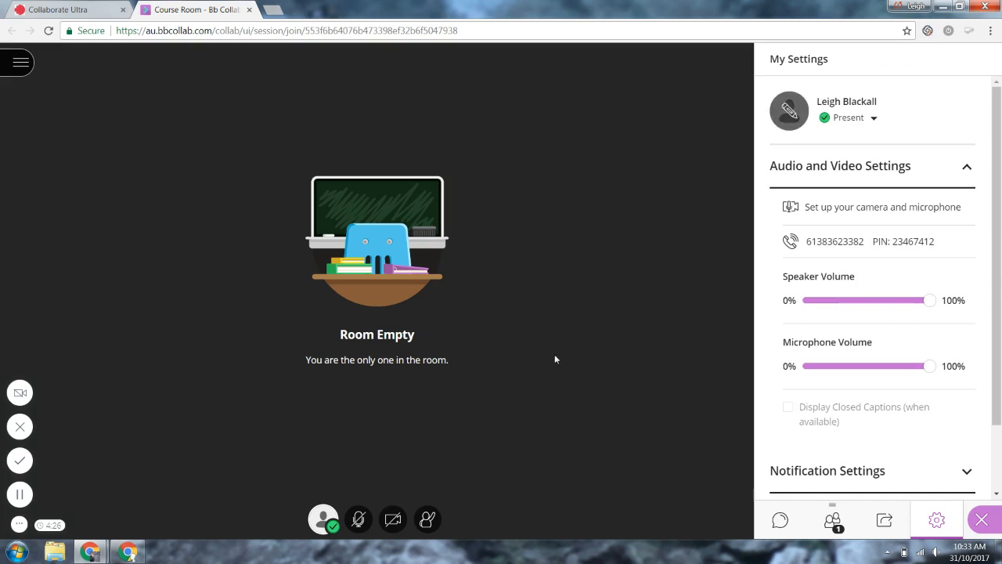
mouse_move(798, 453)
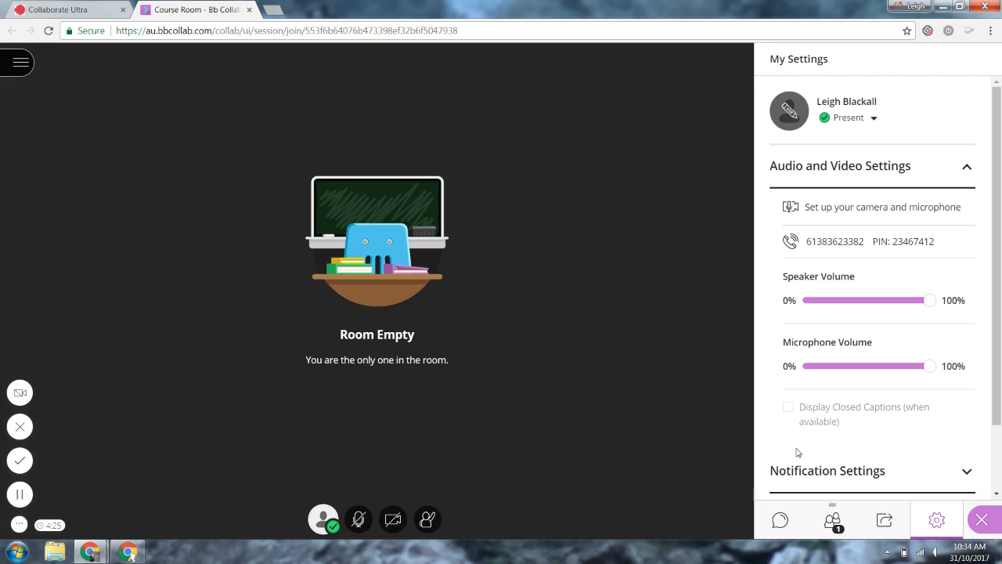
click(983, 520)
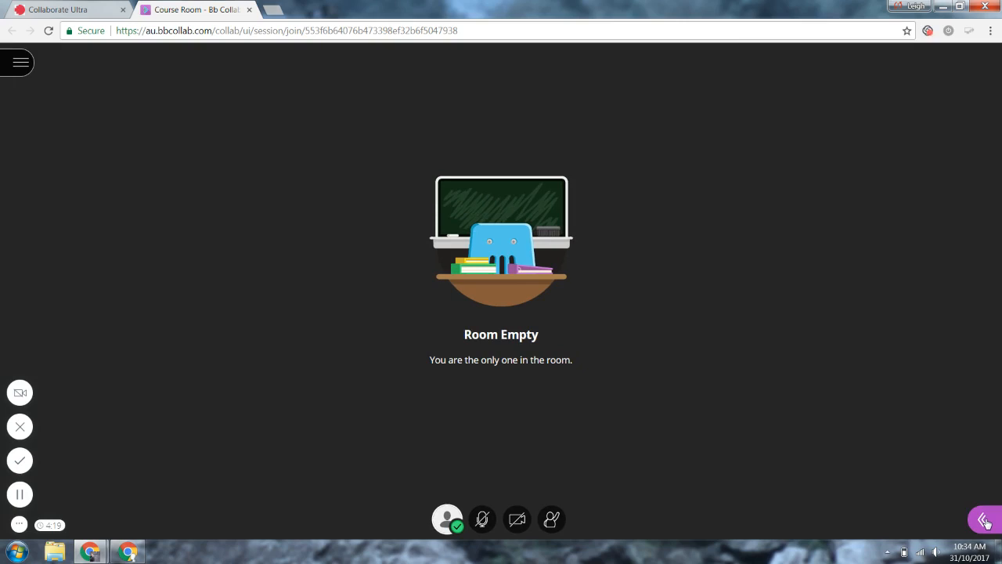
mouse_move(159, 147)
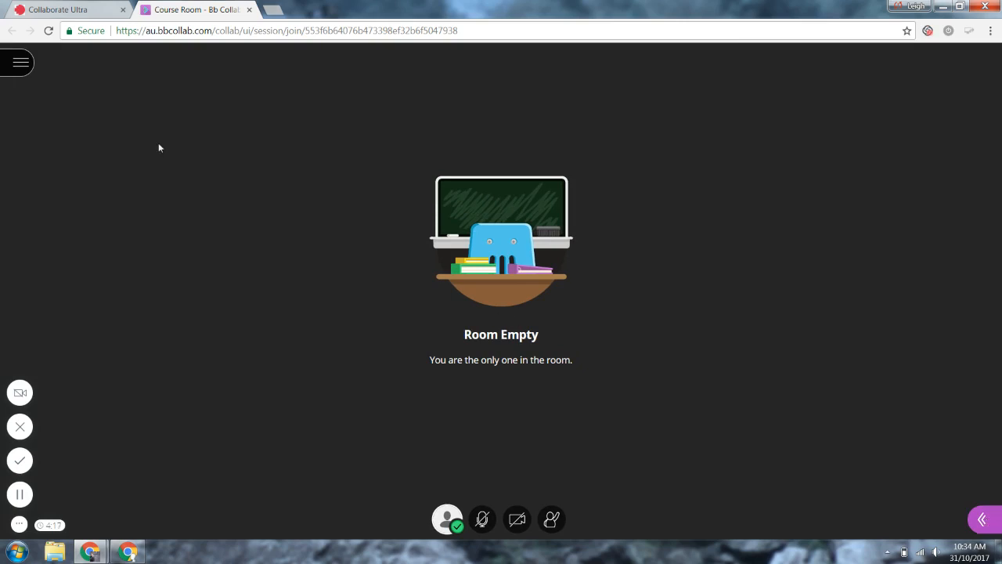
click(19, 63)
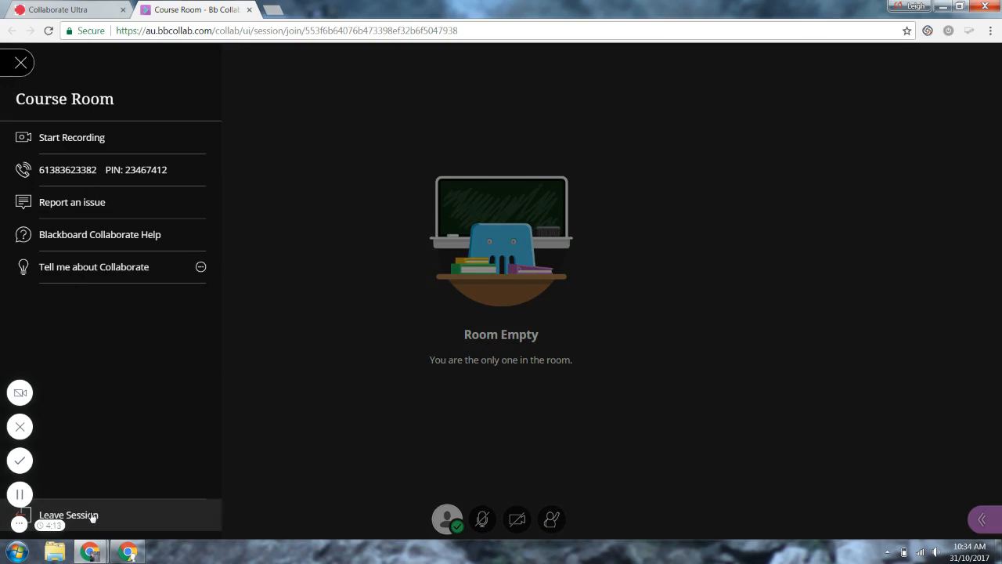
Step: Leave the session and skip the audio and video feedback rating
click(69, 514)
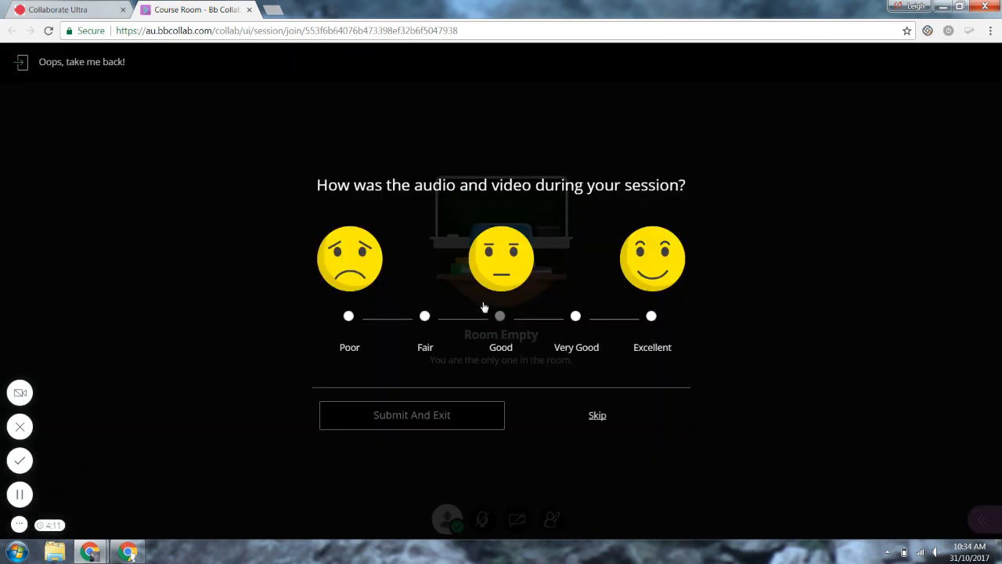
click(597, 415)
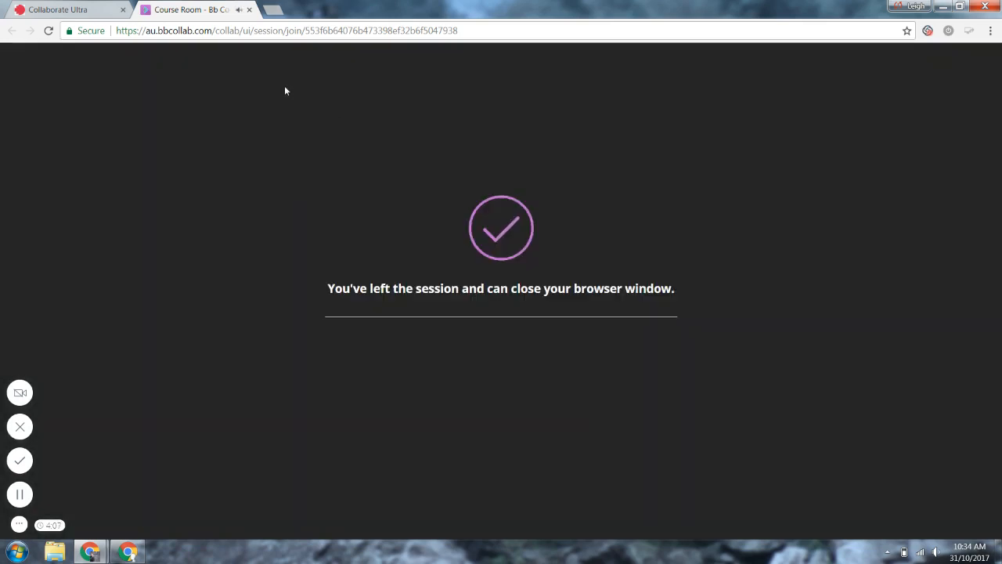
mouse_move(59, 9)
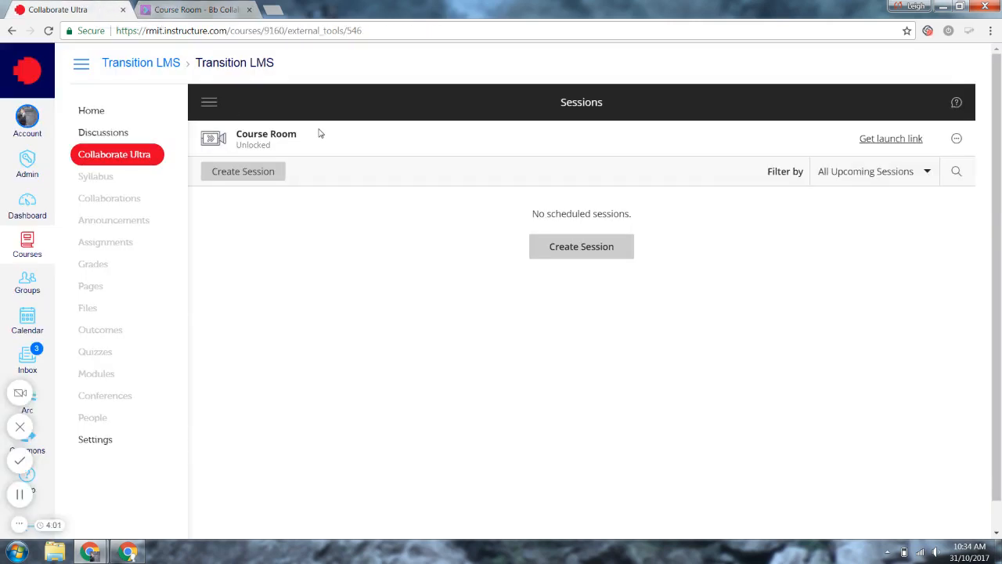
mouse_move(209, 102)
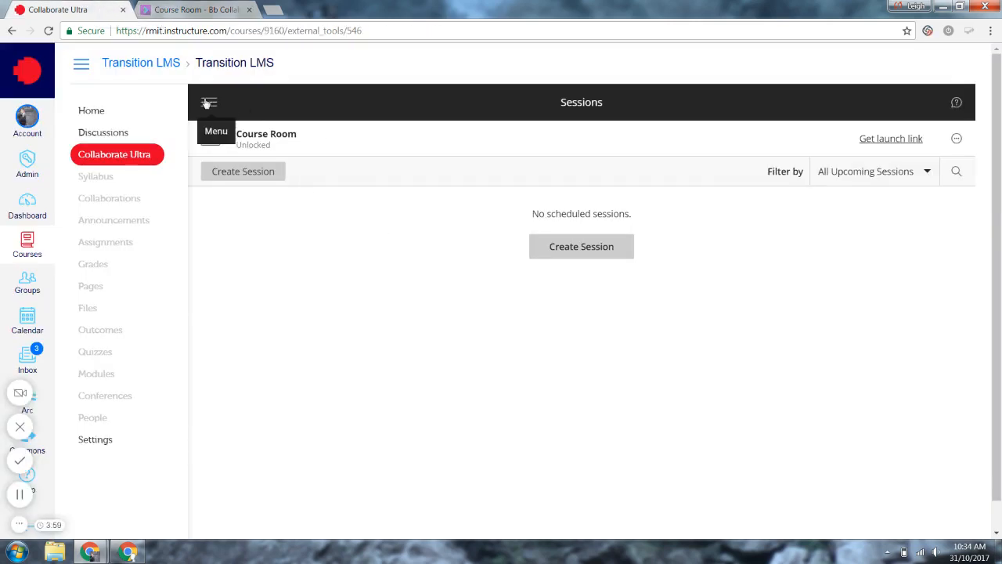
click(209, 103)
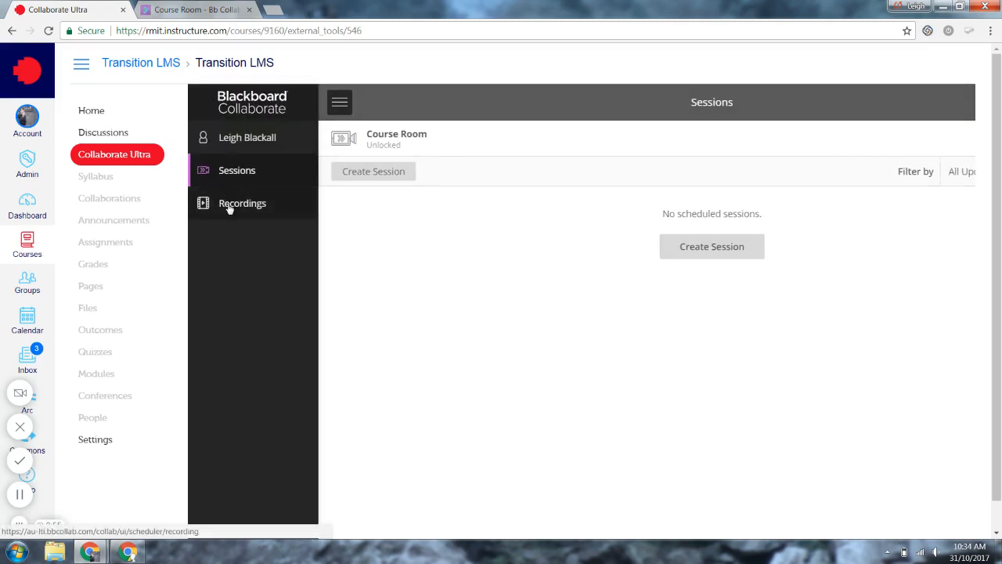
click(242, 203)
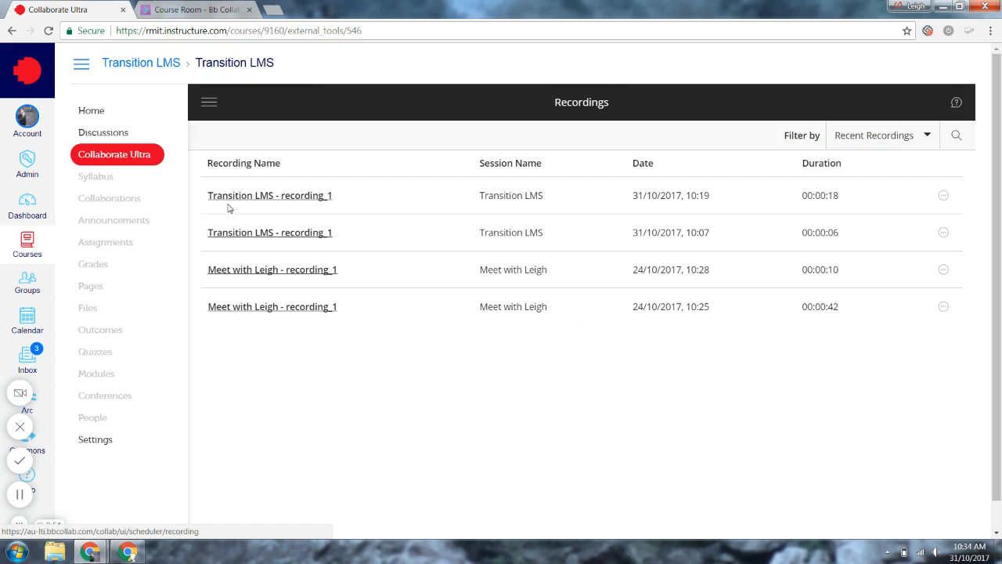
mouse_move(261, 234)
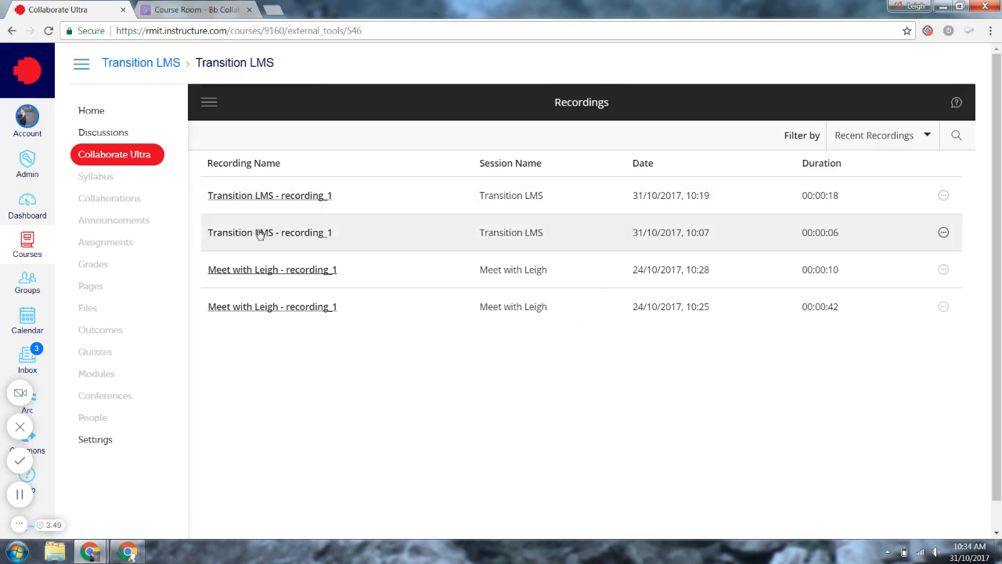
mouse_move(927, 188)
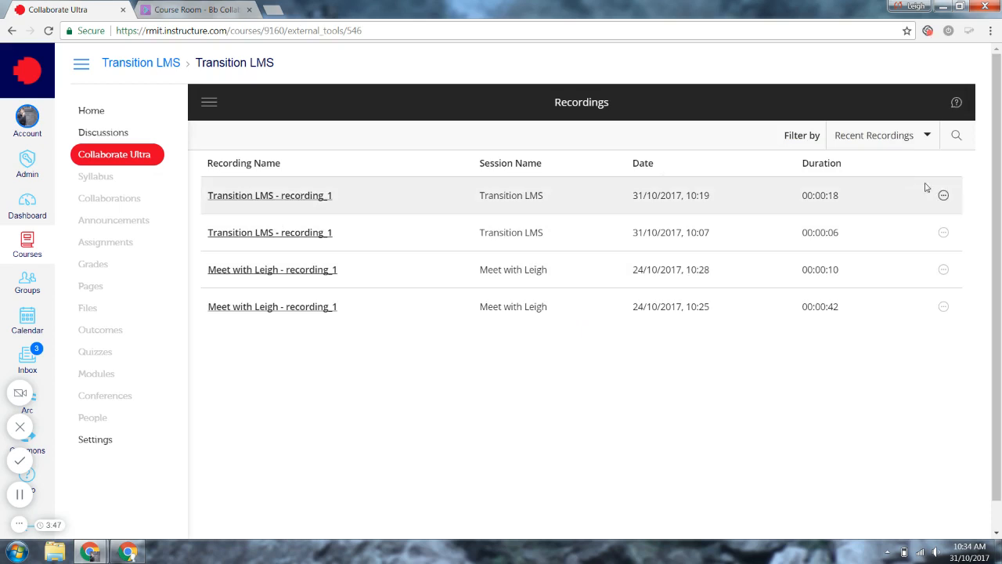
click(943, 195)
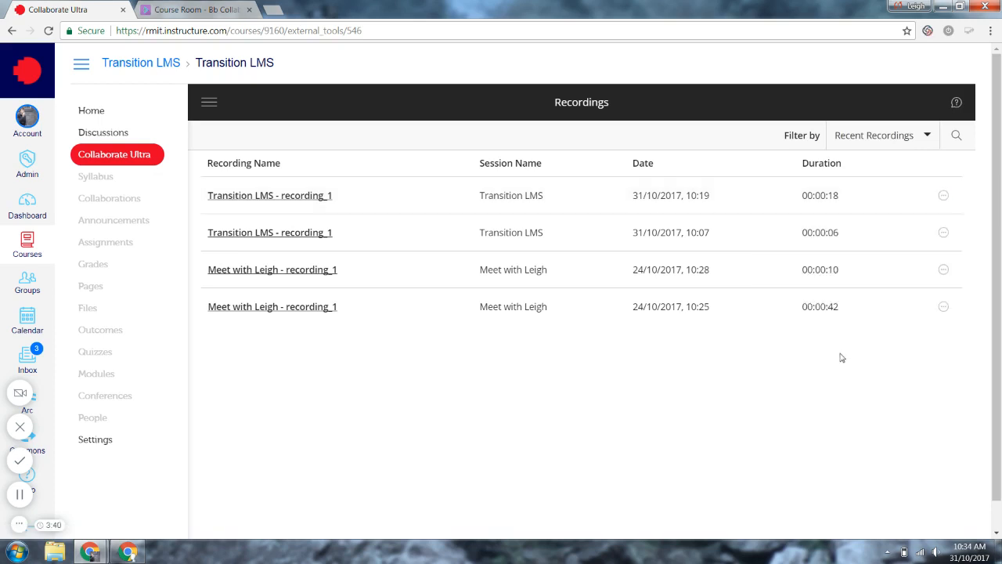
click(944, 232)
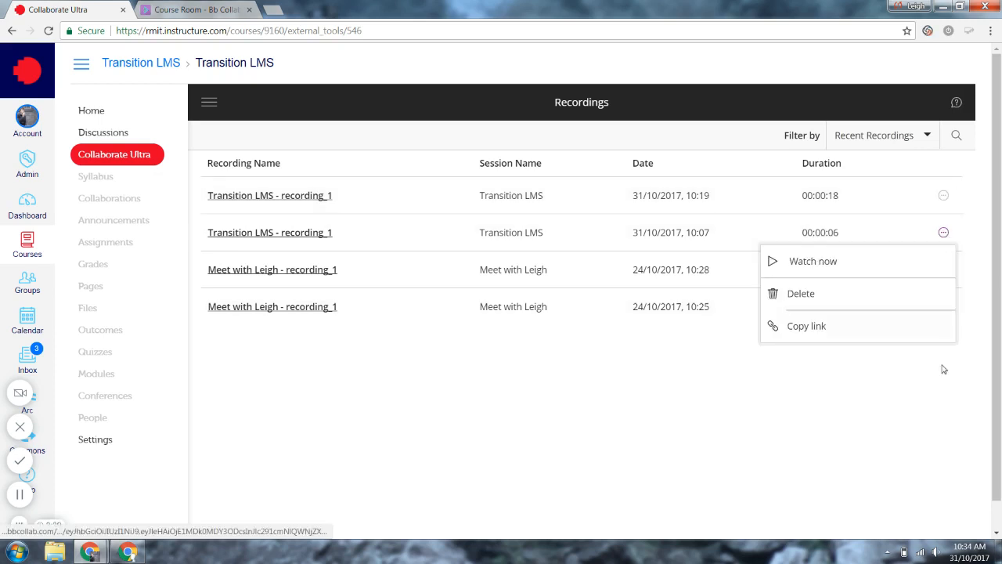
click(944, 269)
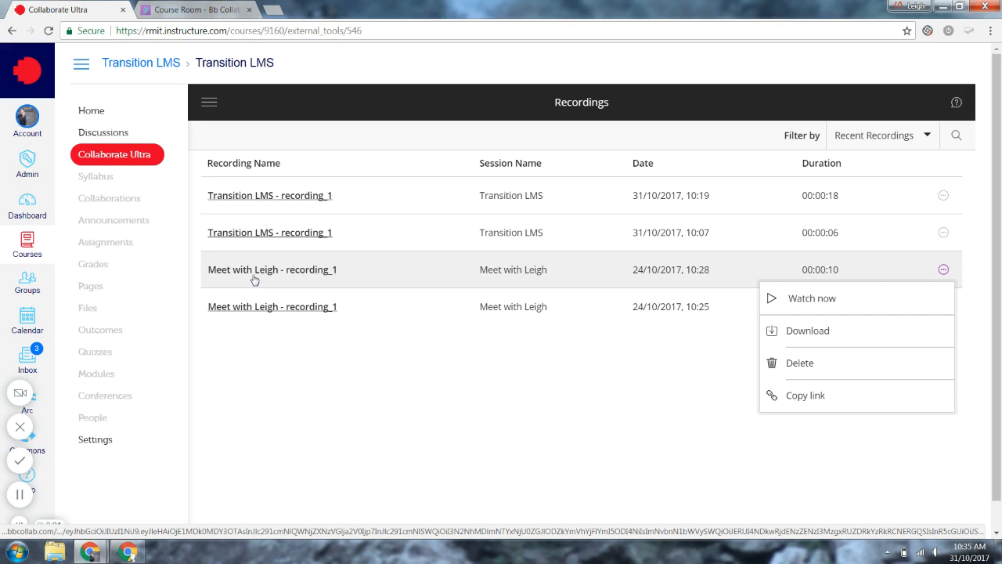
mouse_move(774, 331)
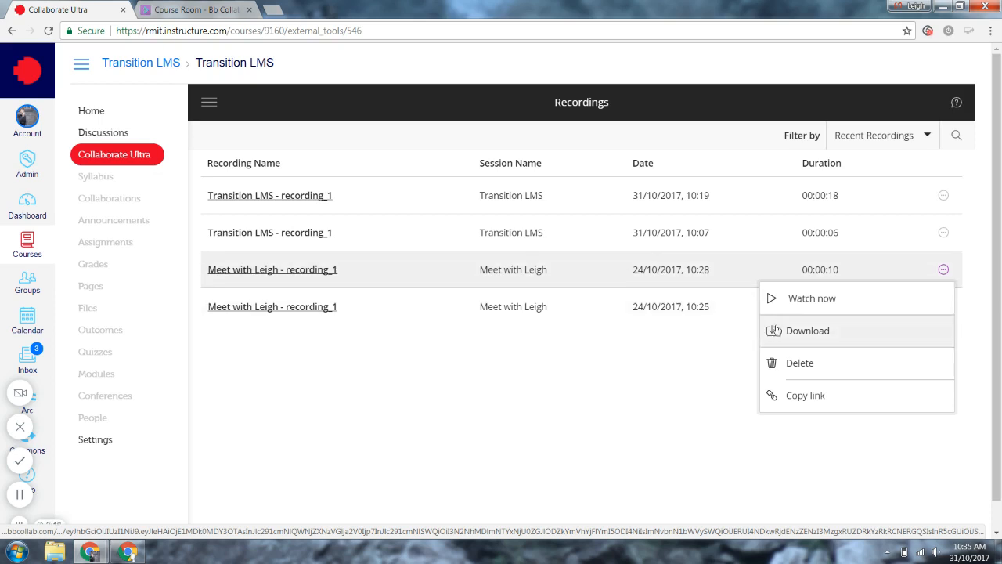
mouse_move(623, 402)
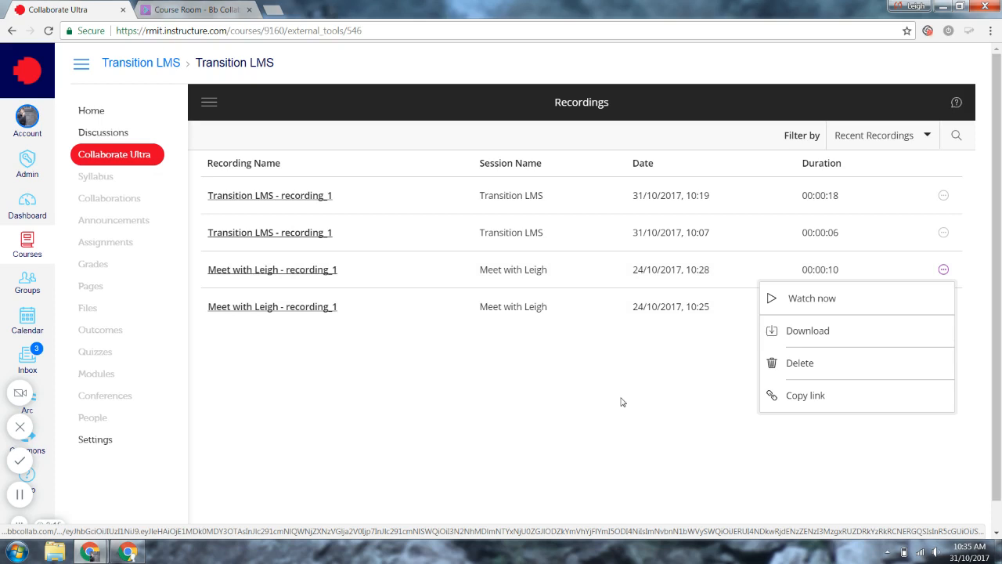
mouse_move(807, 330)
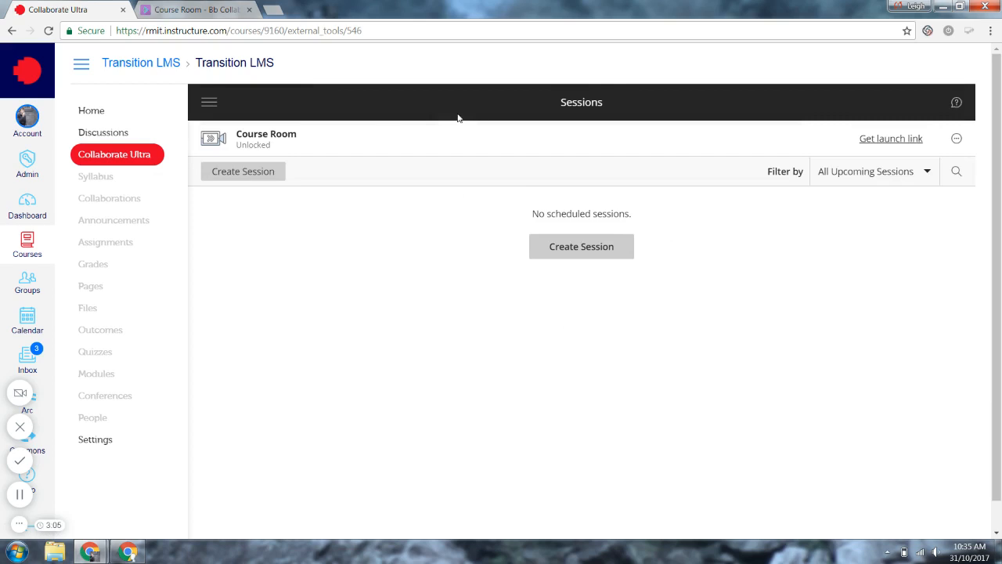
Step: Tick Allow recording downloads in Course Room settings, save, and show the Recordings list
click(957, 138)
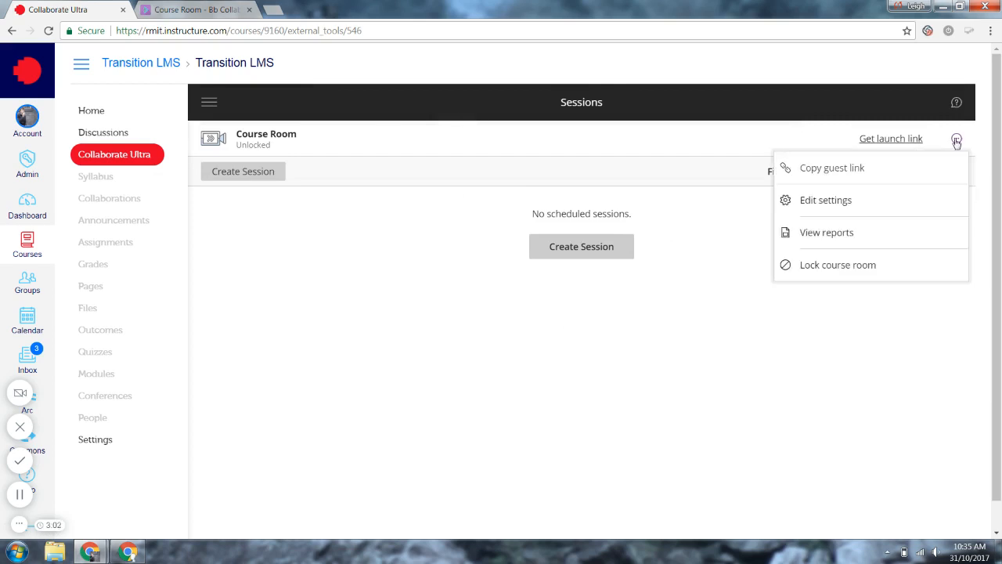
click(826, 200)
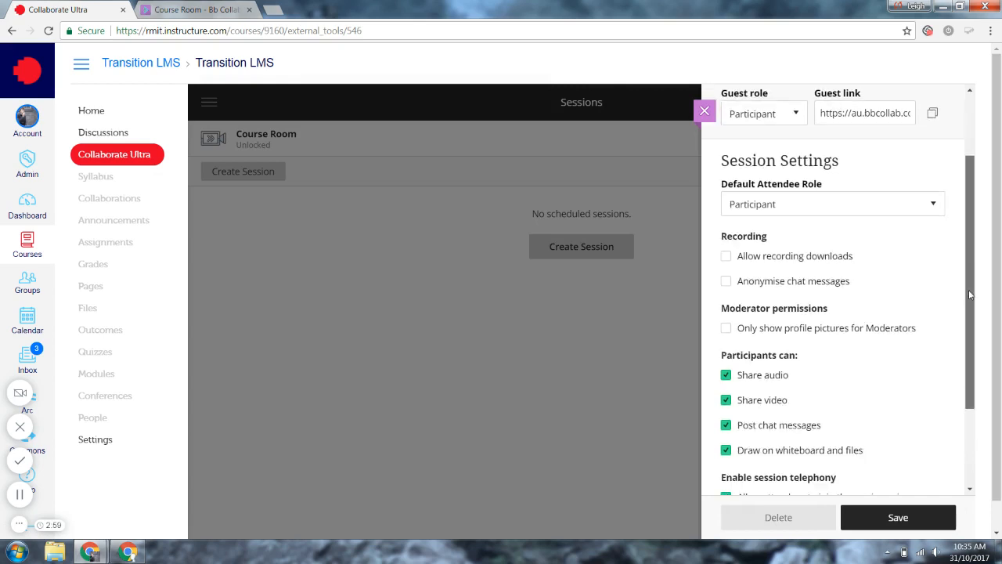
scroll(down, 3)
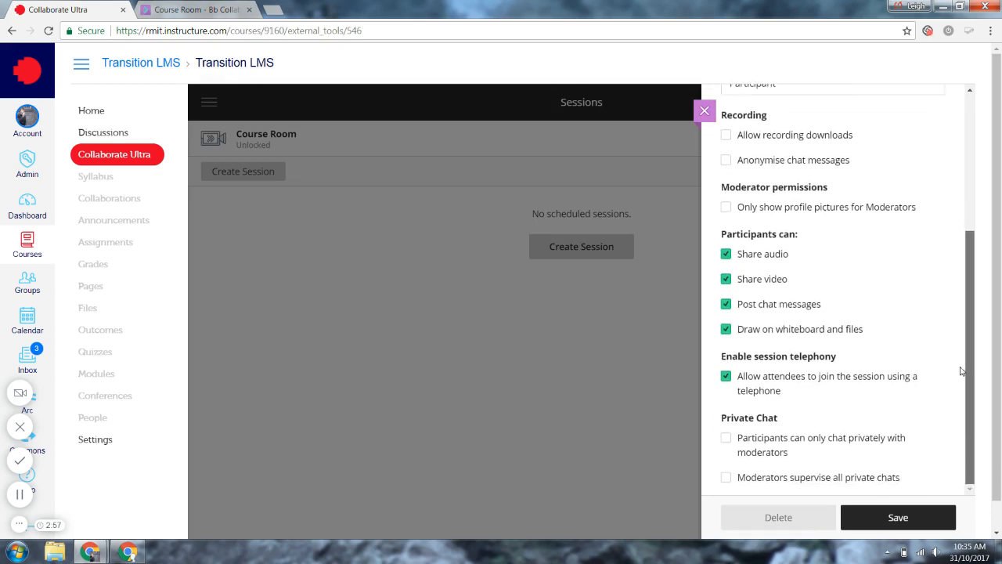
mouse_move(958, 394)
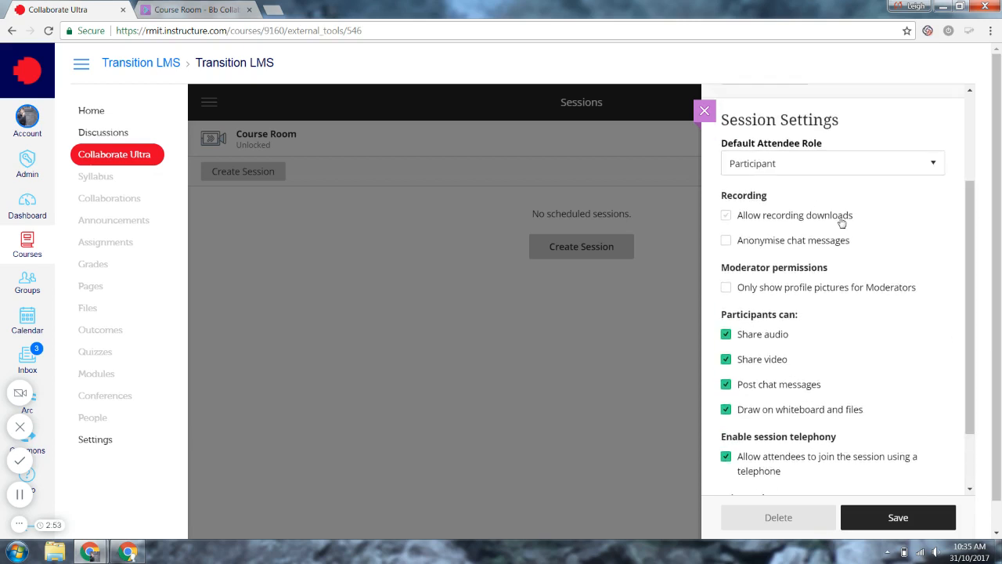
click(726, 215)
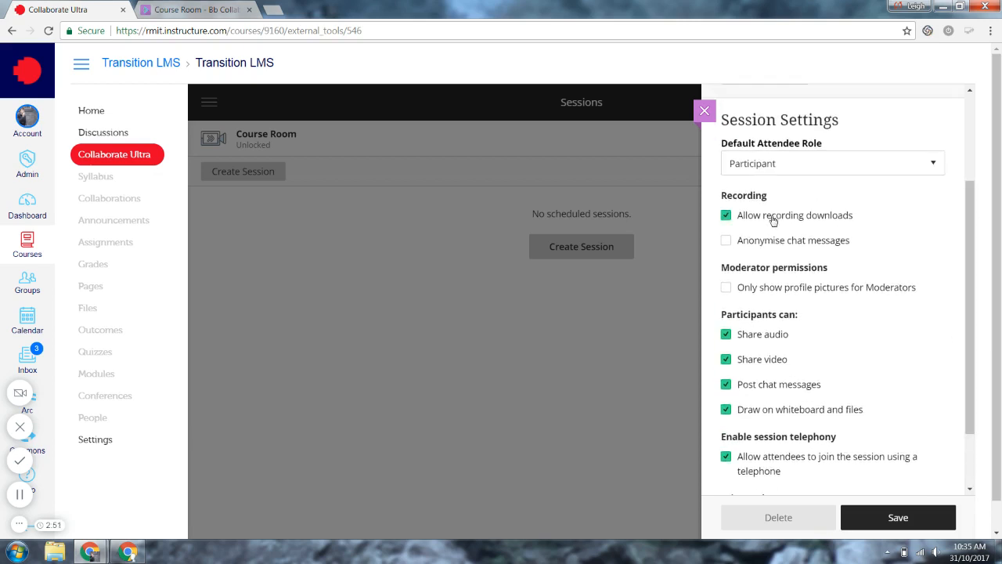
click(704, 110)
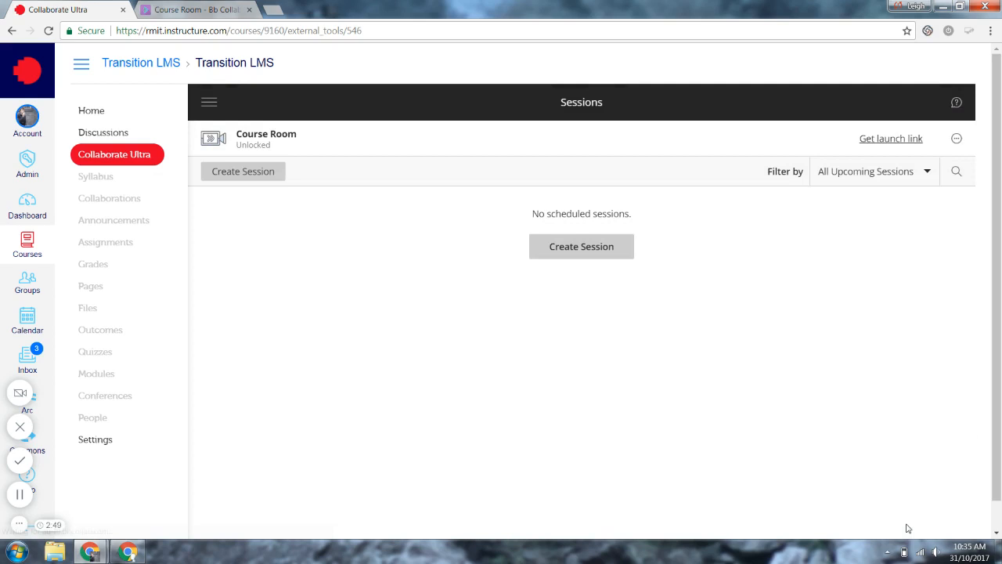
mouse_move(247, 128)
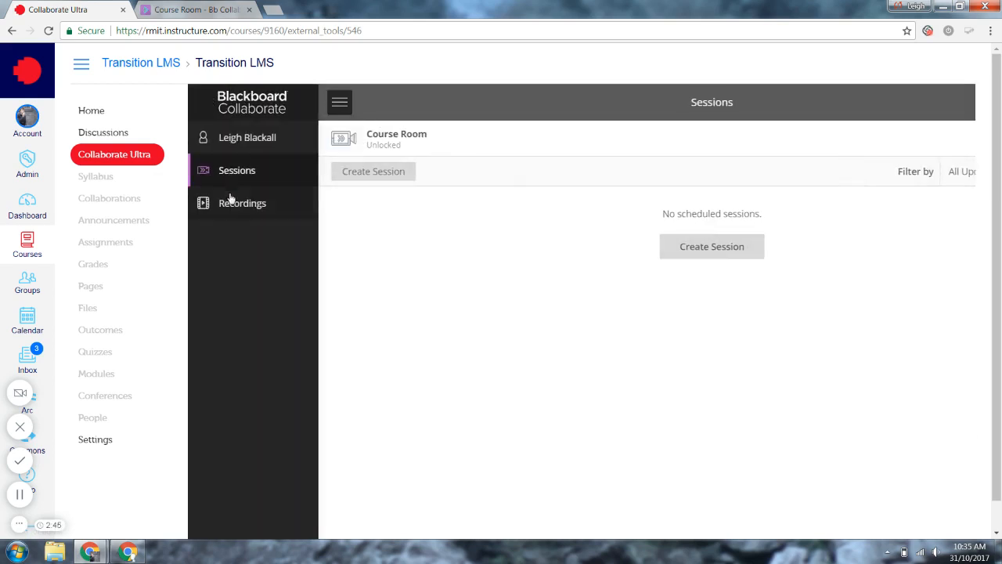
click(242, 203)
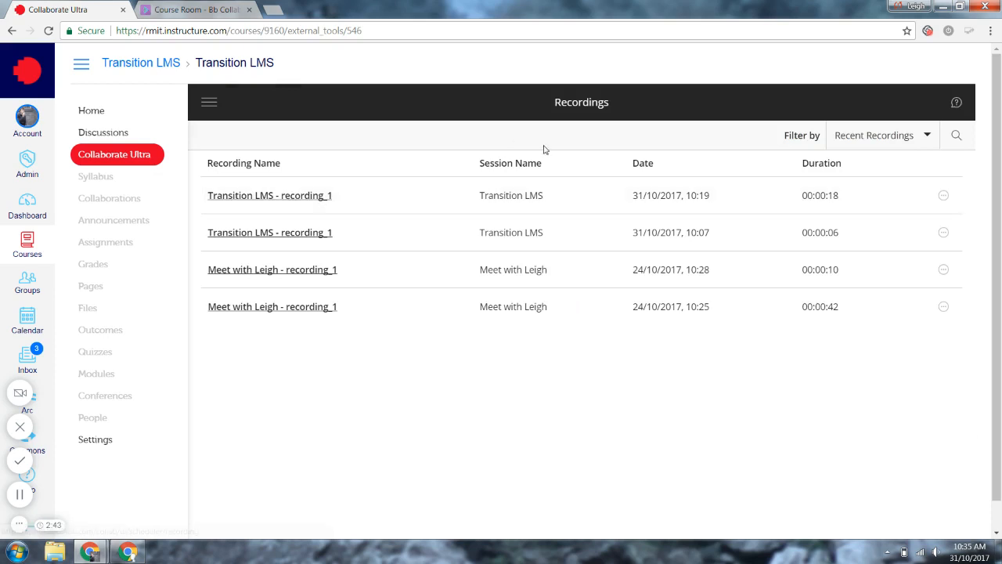
mouse_move(943, 232)
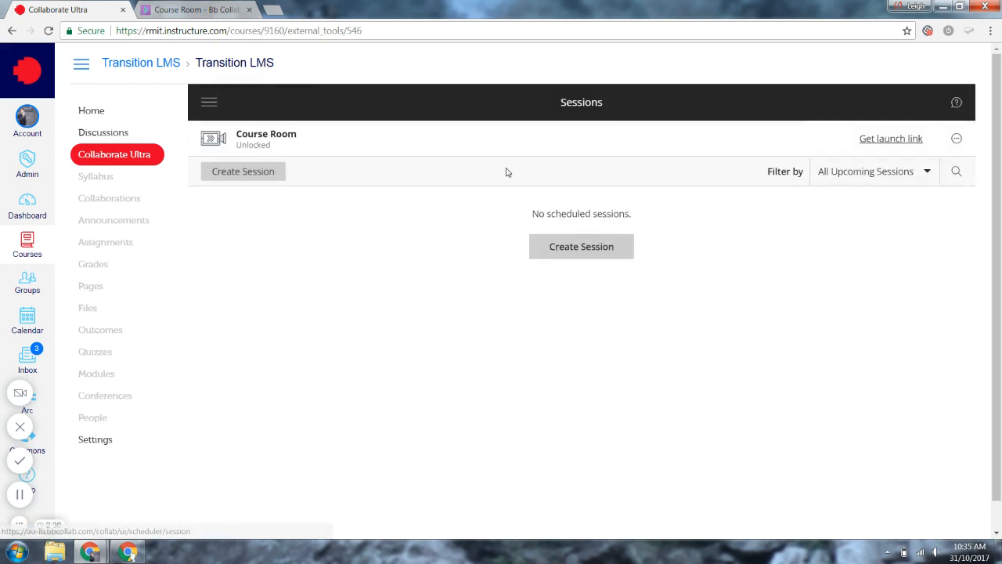
mouse_move(956, 138)
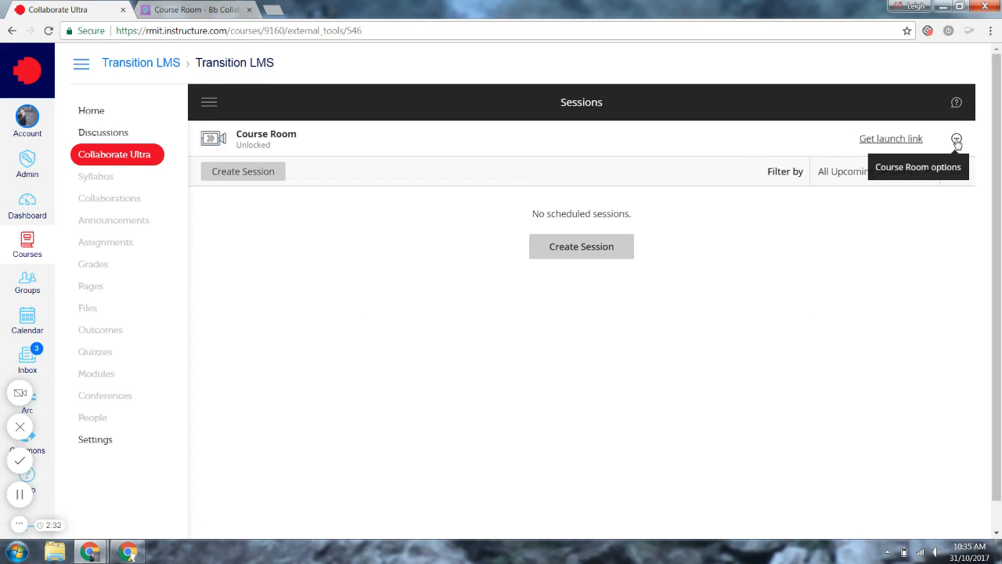
Step: Reopen the Course Room settings to confirm recording downloads are allowed, then close them
click(956, 138)
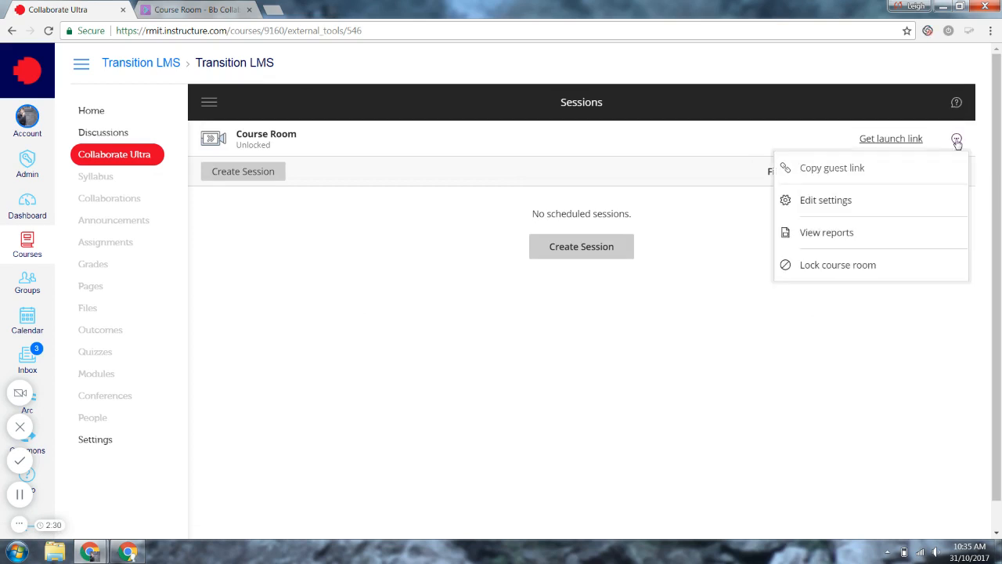
click(825, 200)
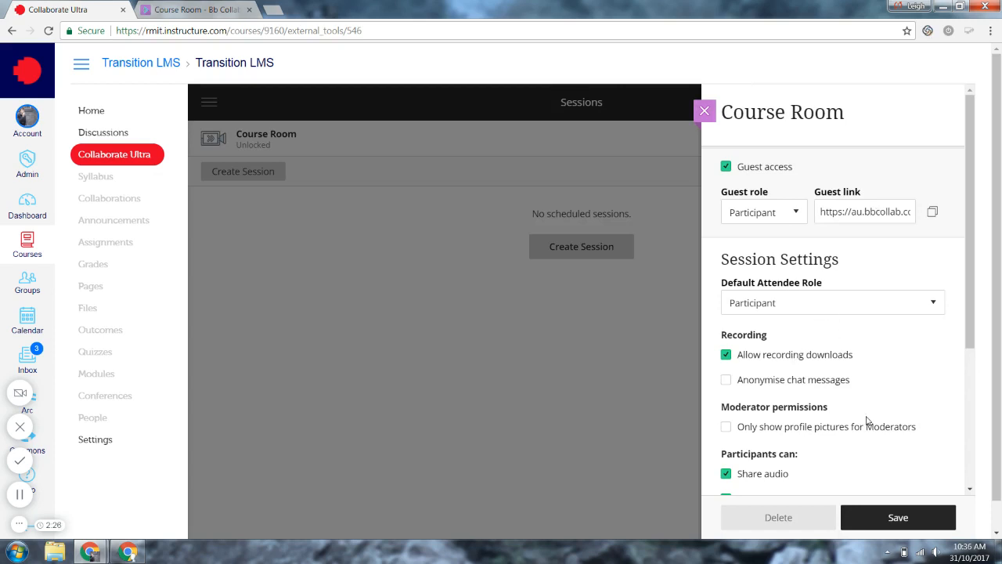
click(704, 111)
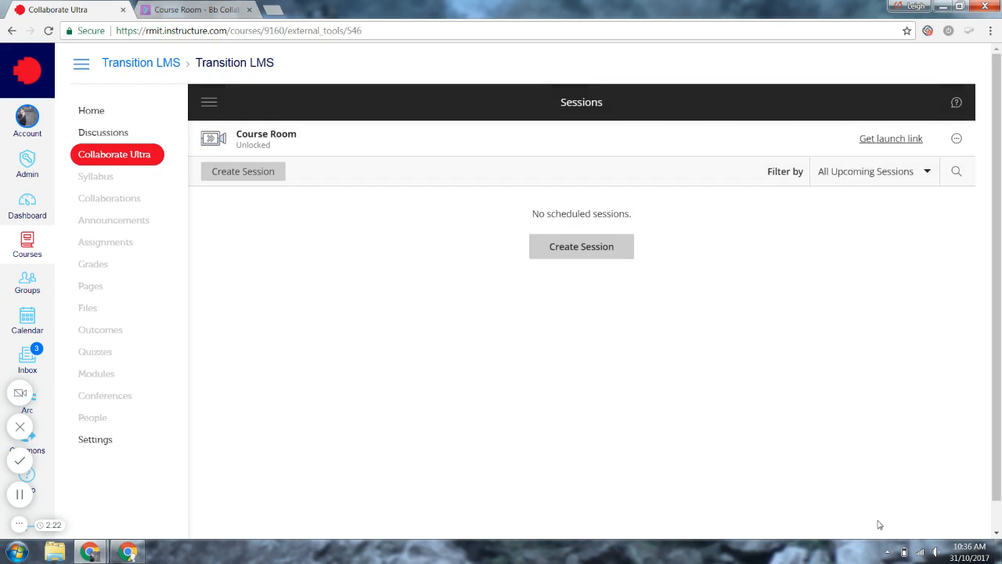
mouse_move(421, 165)
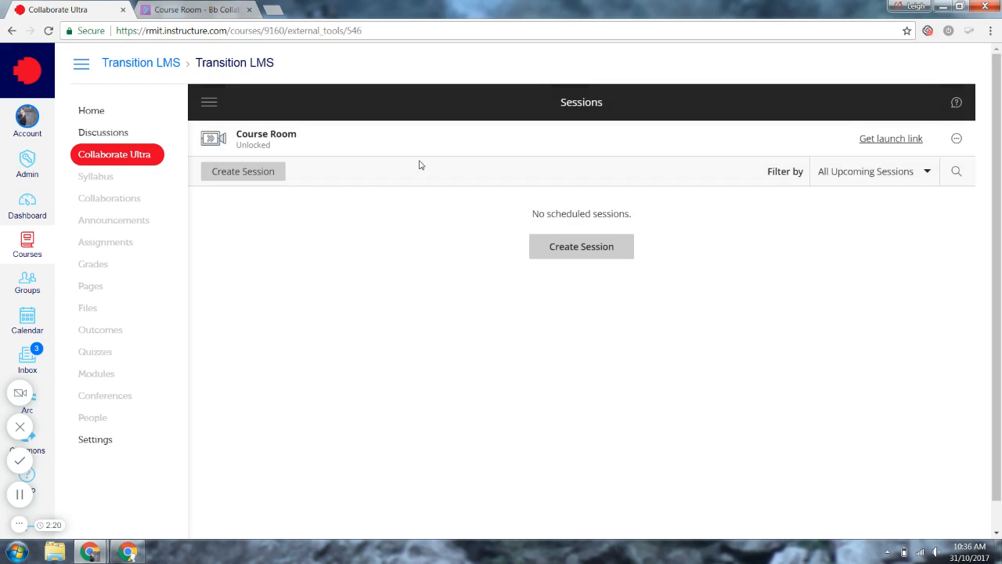
mouse_move(115, 154)
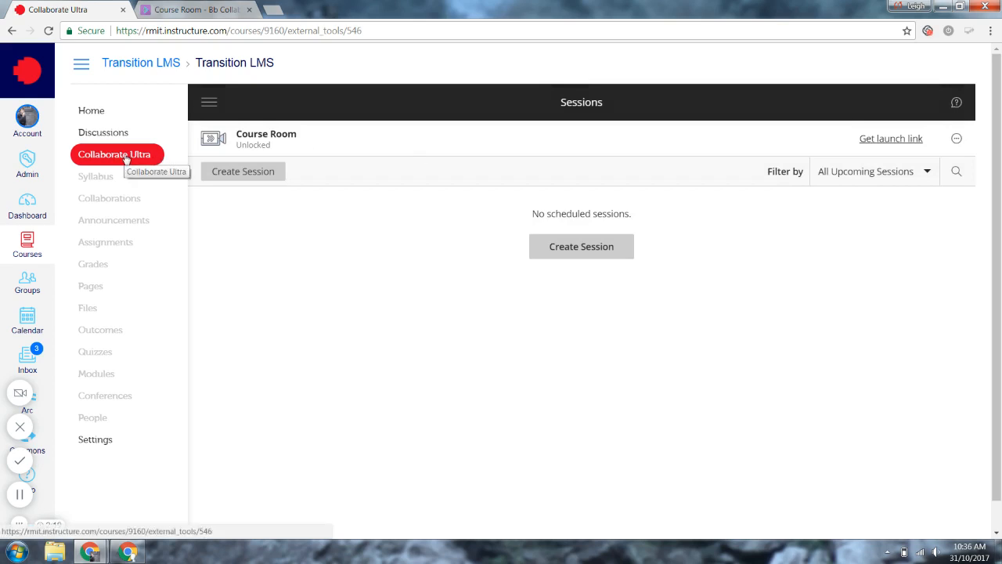